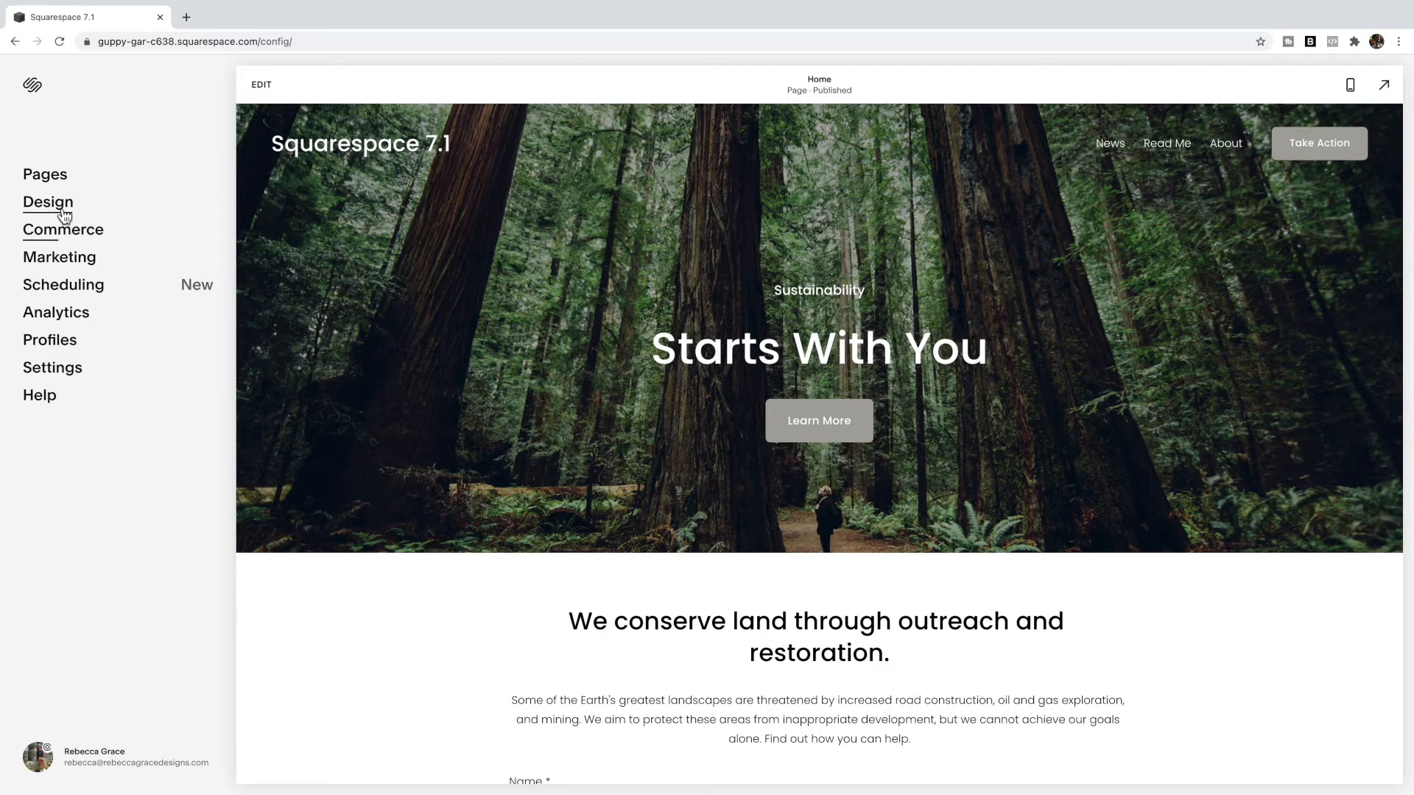
- Reach the Custom CSS editor through the Design settings
{"action": "left_click", "coordinate": [47, 201]}
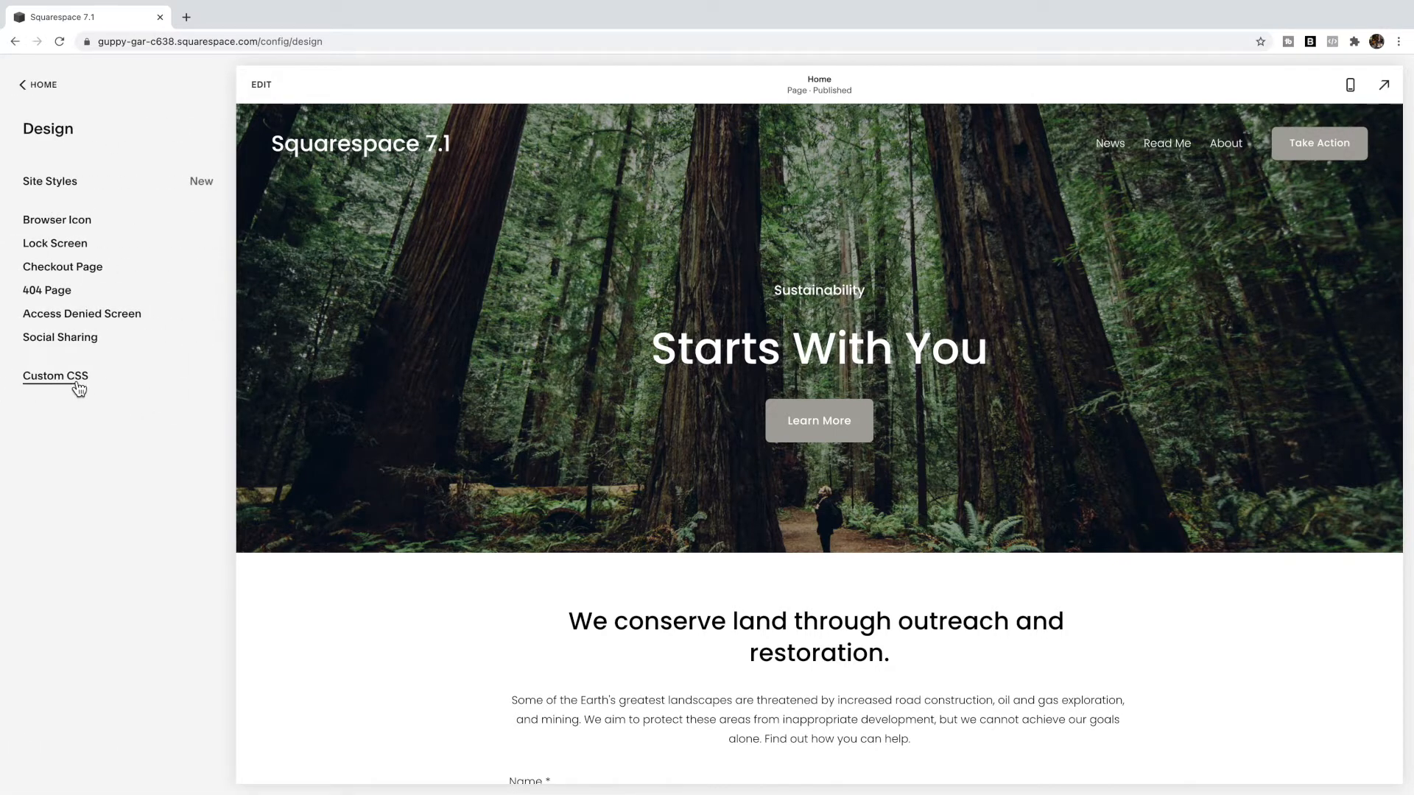
{"action": "left_click", "coordinate": [54, 376]}
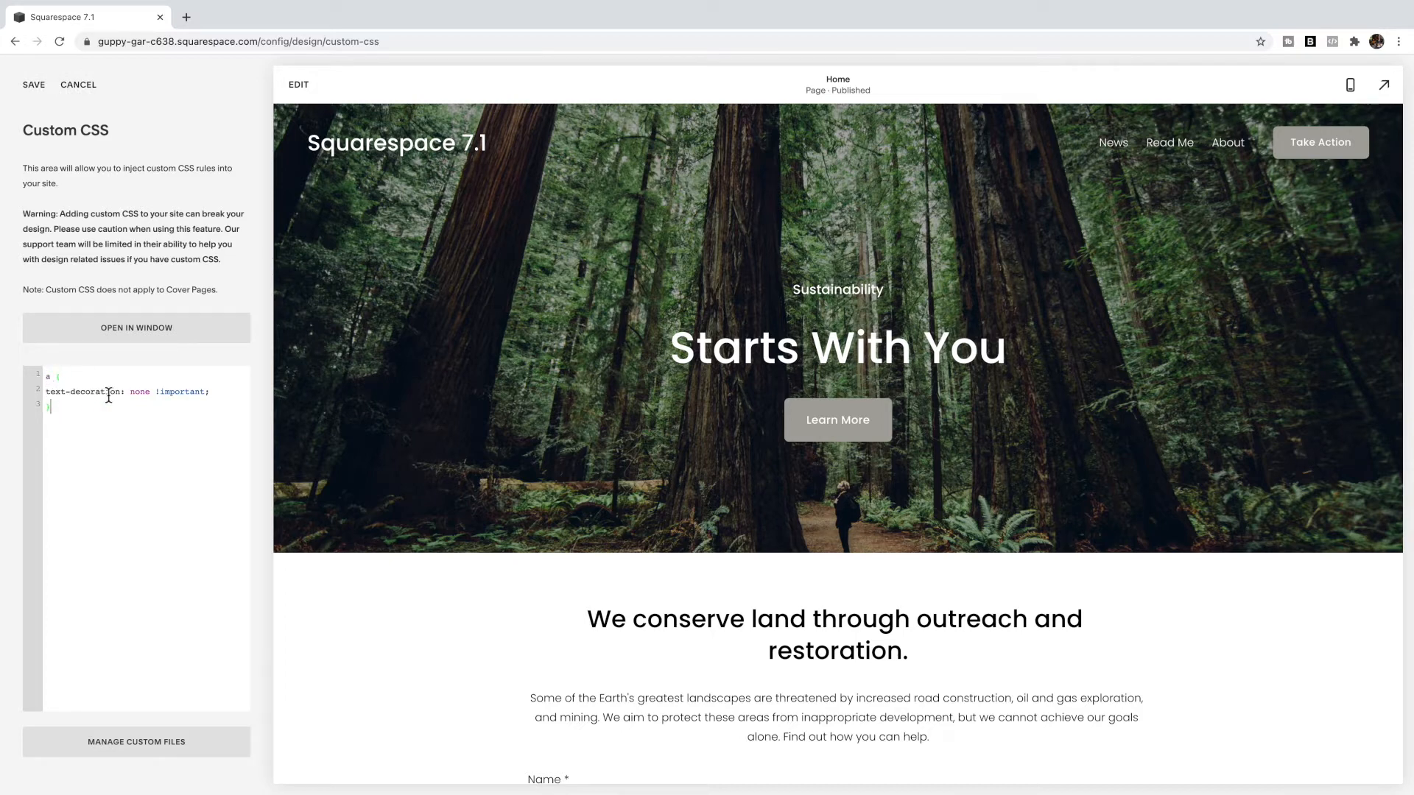
- Scroll the home page preview to its bottom, checking links for underlines
{"action": "scroll", "scroll_direction": "down", "scroll_amount": 3}
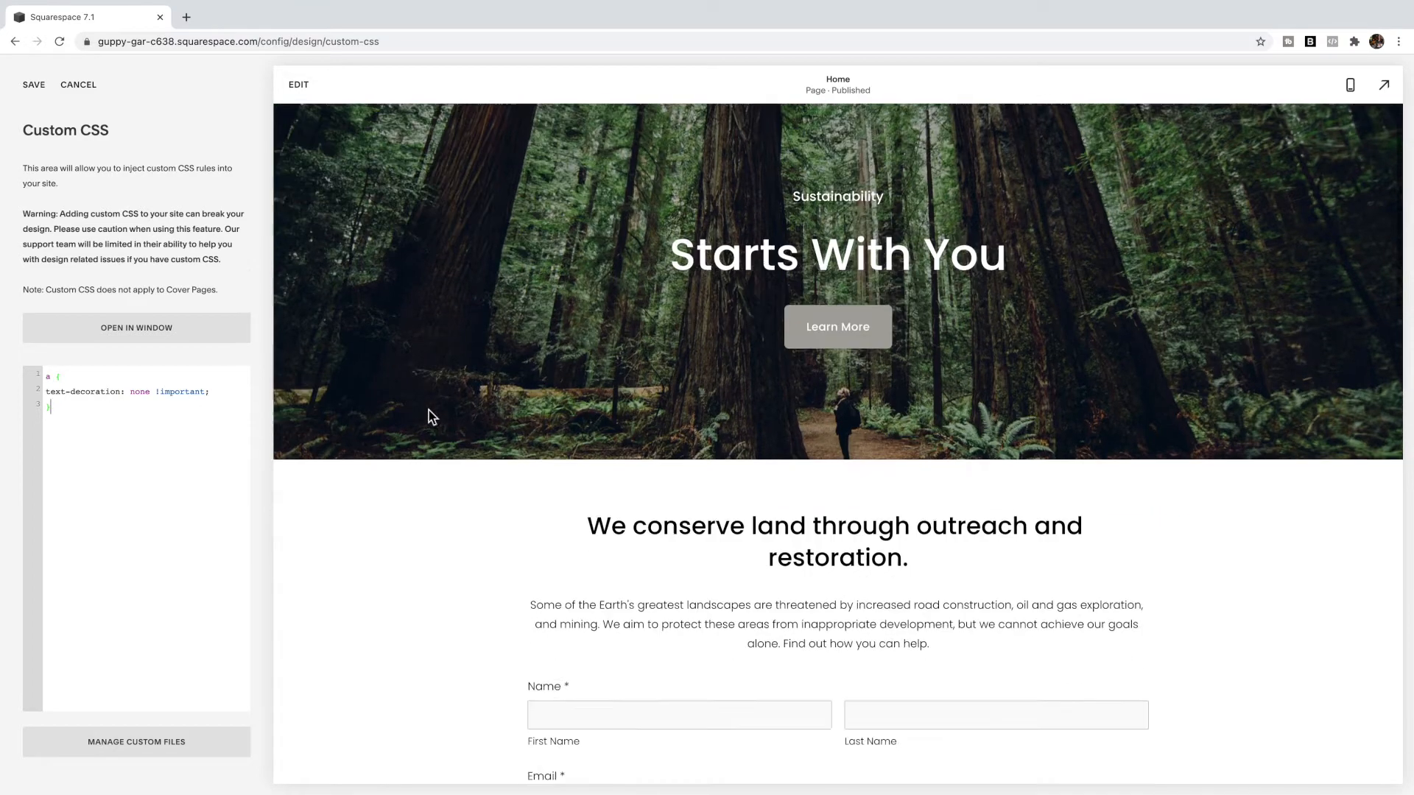
{"action": "scroll", "scroll_direction": "down", "scroll_amount": 3}
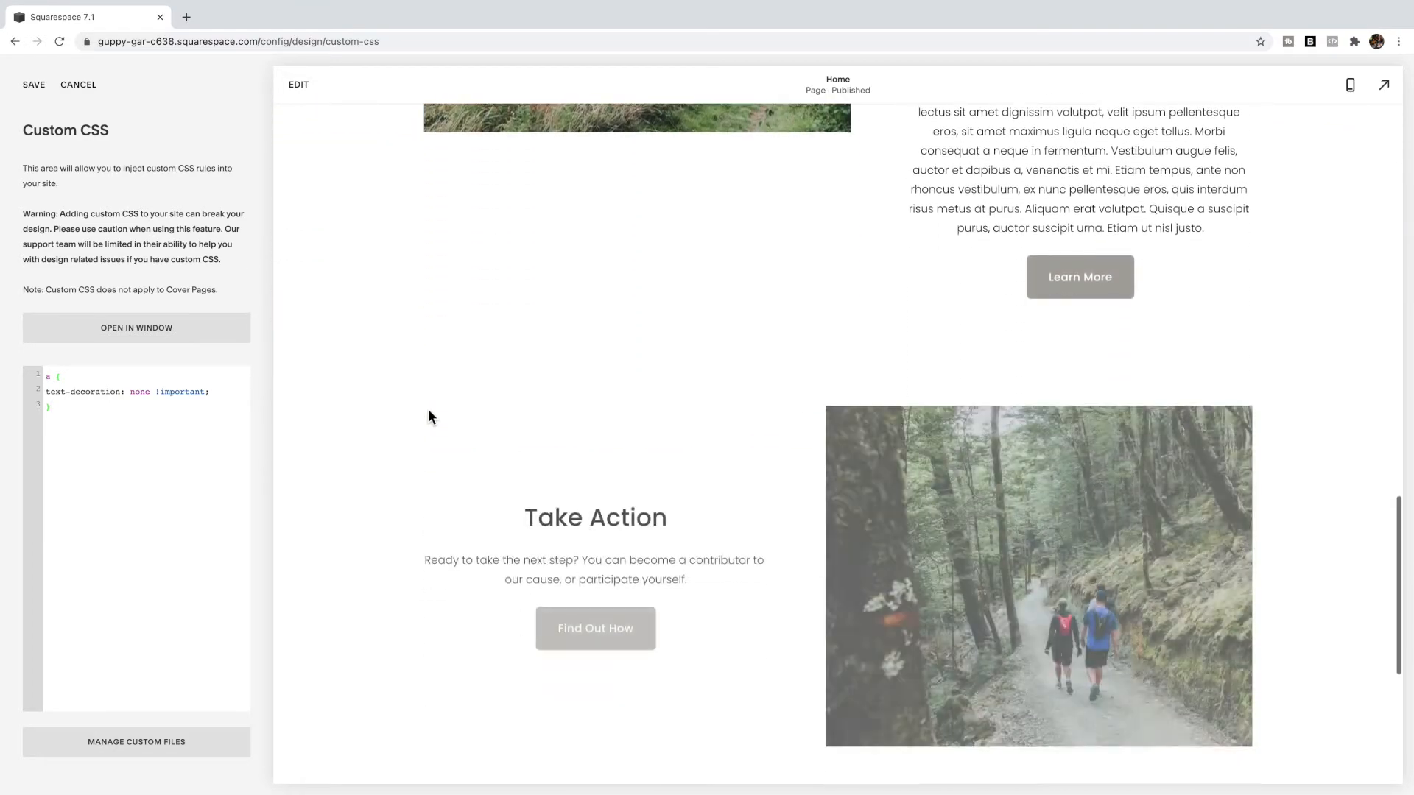
{"action": "scroll", "scroll_direction": "down", "scroll_amount": 3}
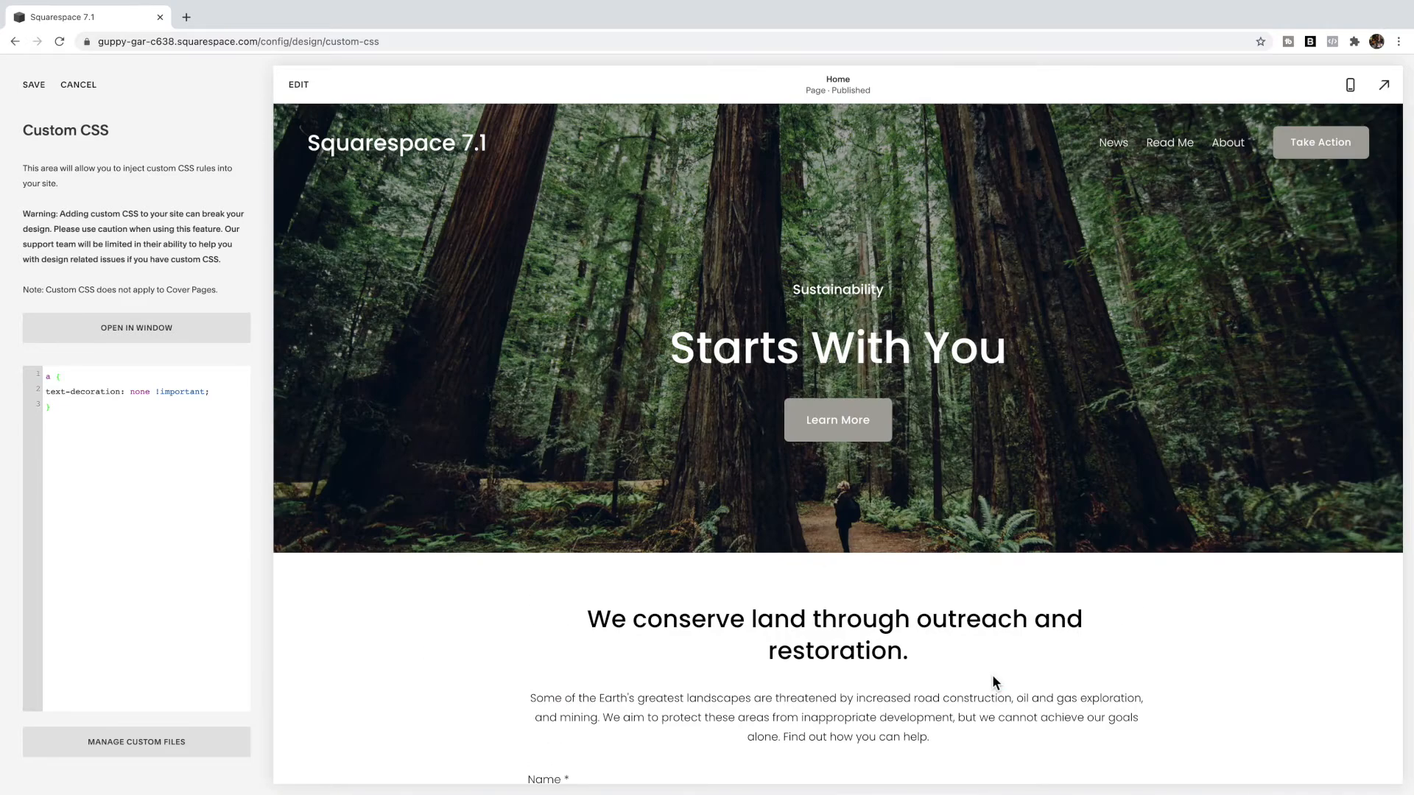
{"action": "mouse_move", "coordinate": [1188, 177]}
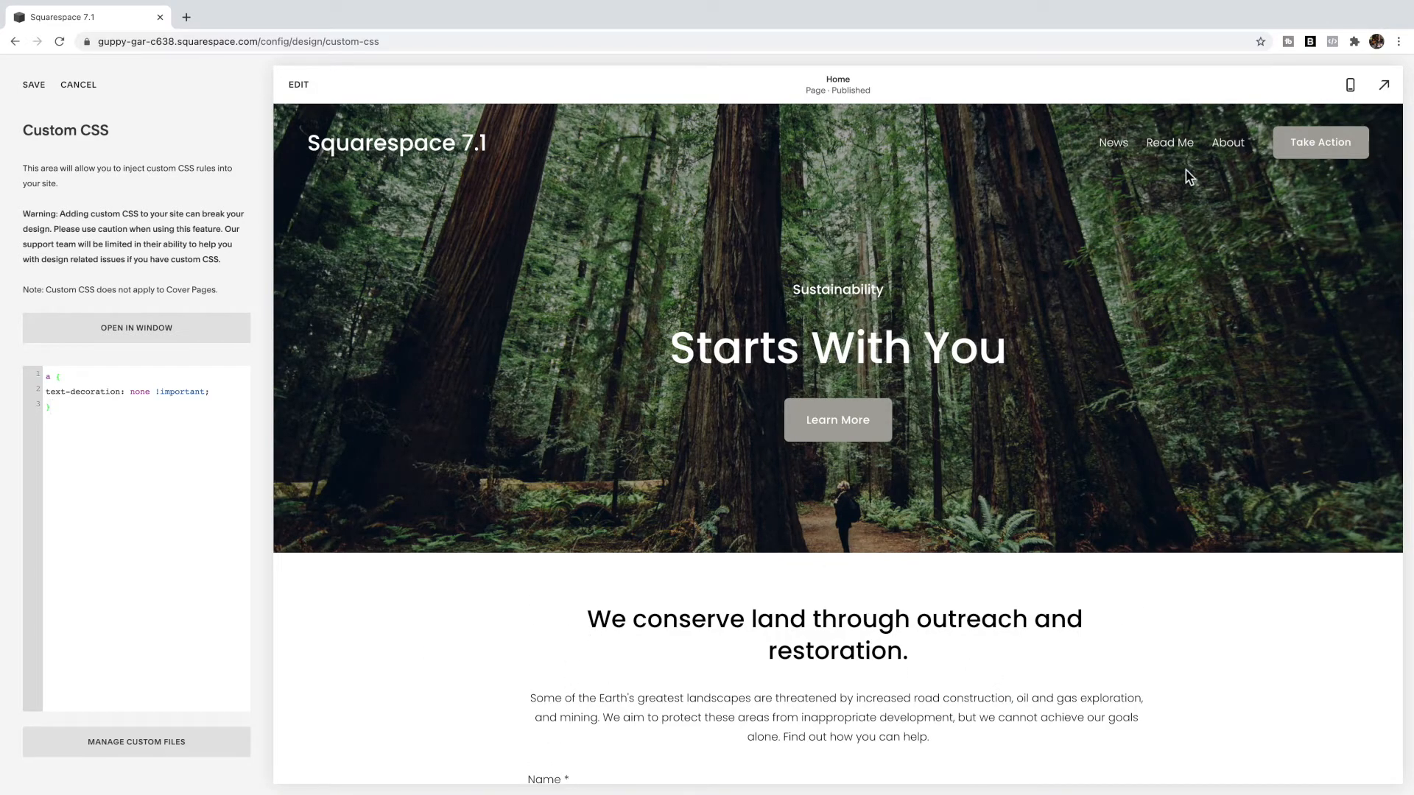
{"action": "mouse_move", "coordinate": [1170, 143]}
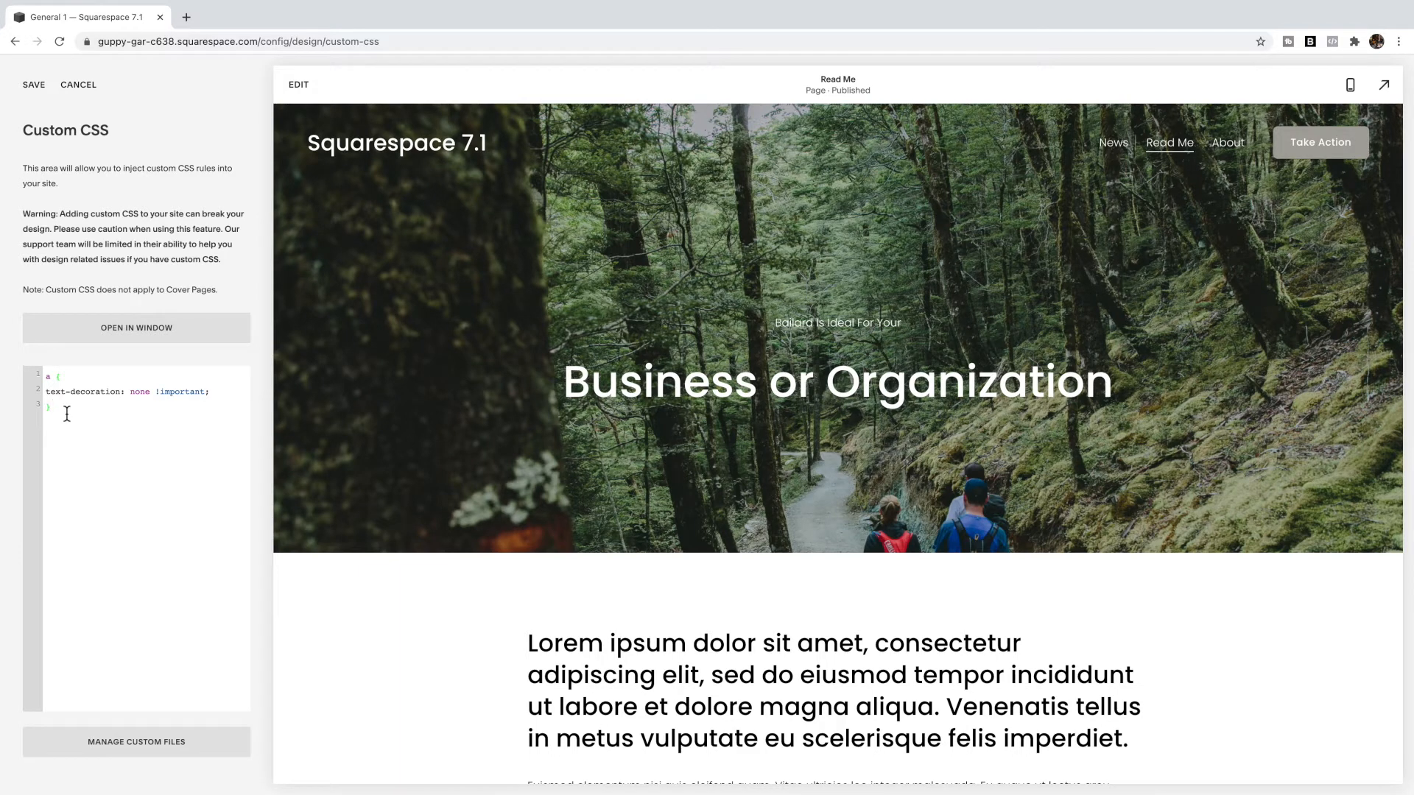
- Add header a { background-image: none } below the first rule and review the preview
{"action": "type", "text": "header a"}
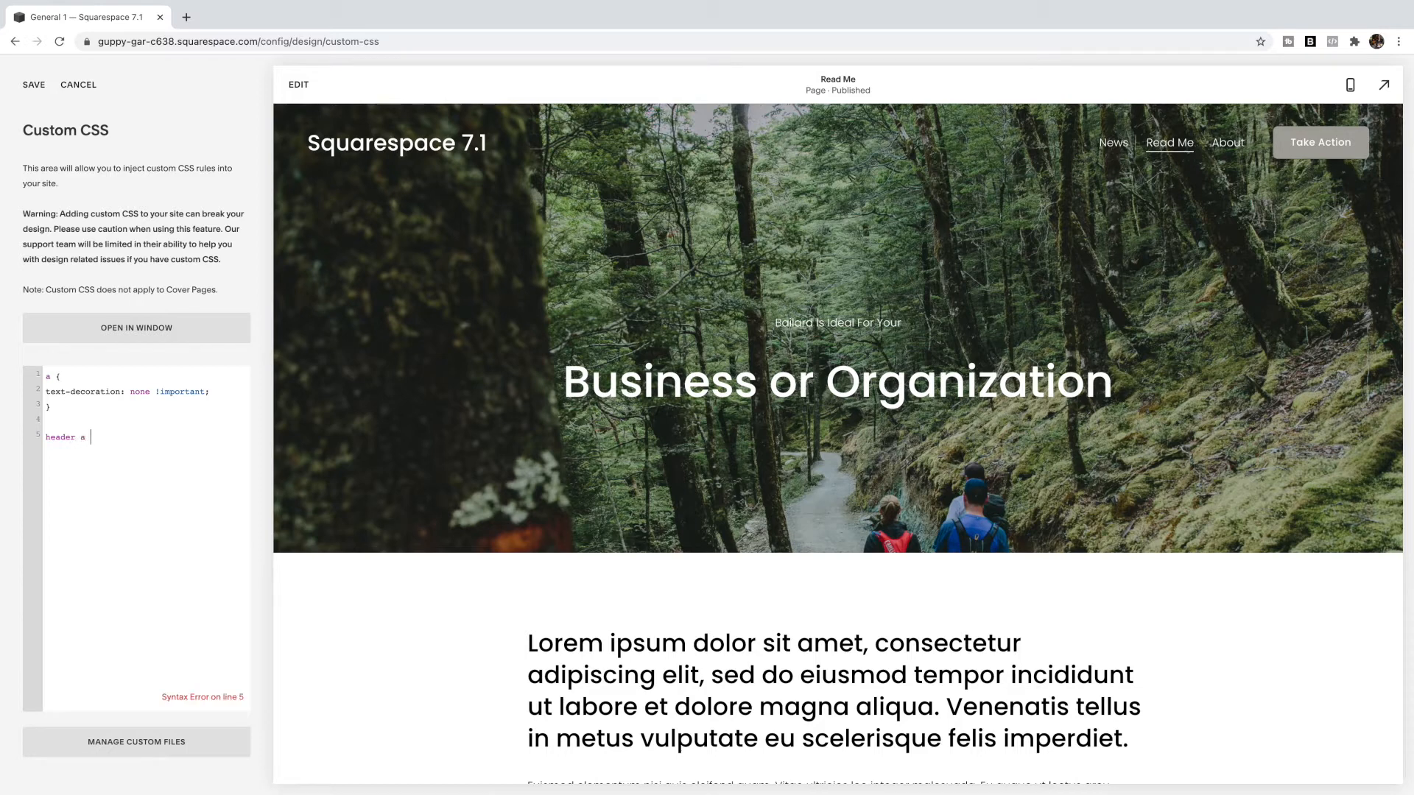
{"action": "type", "text": "{ backg"}
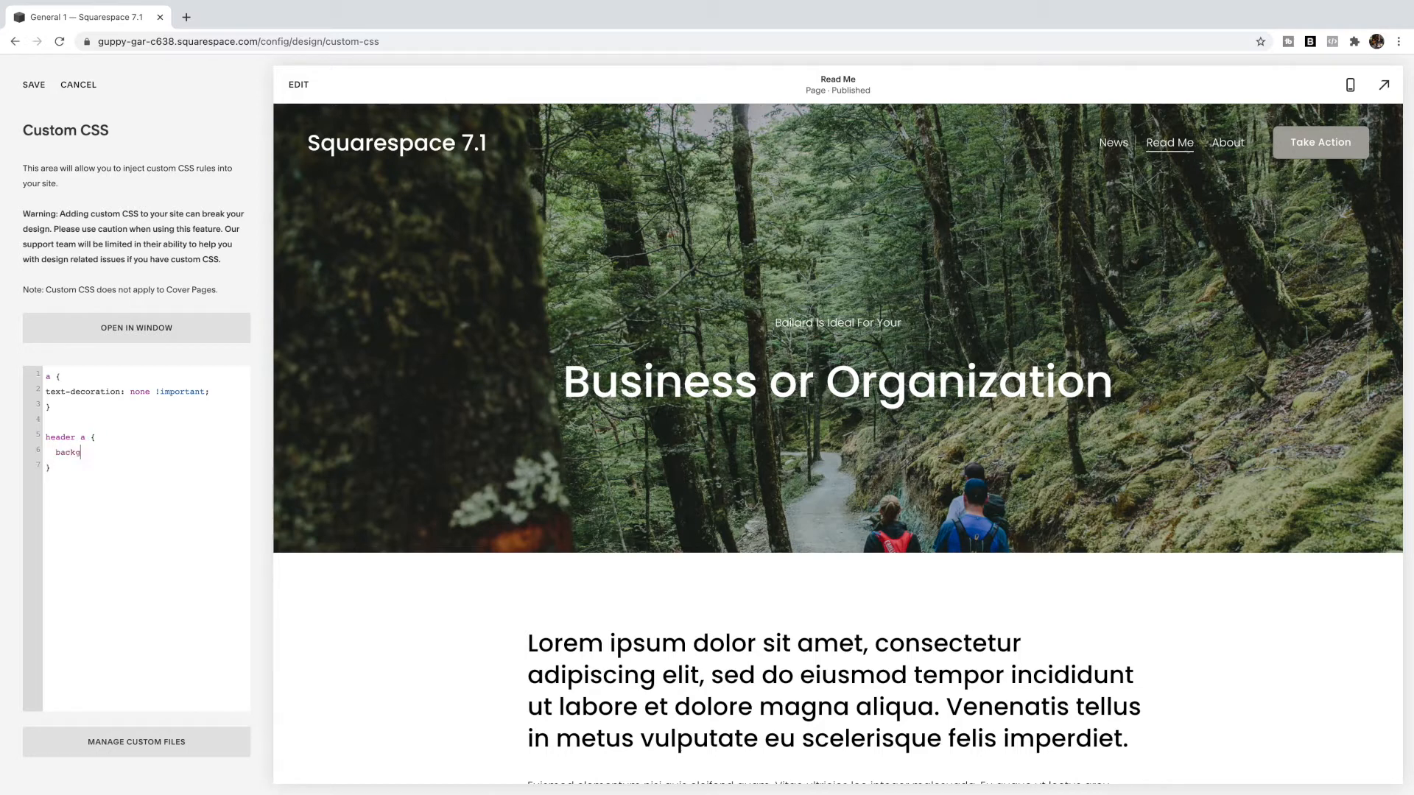
{"action": "type", "text": "round-im"}
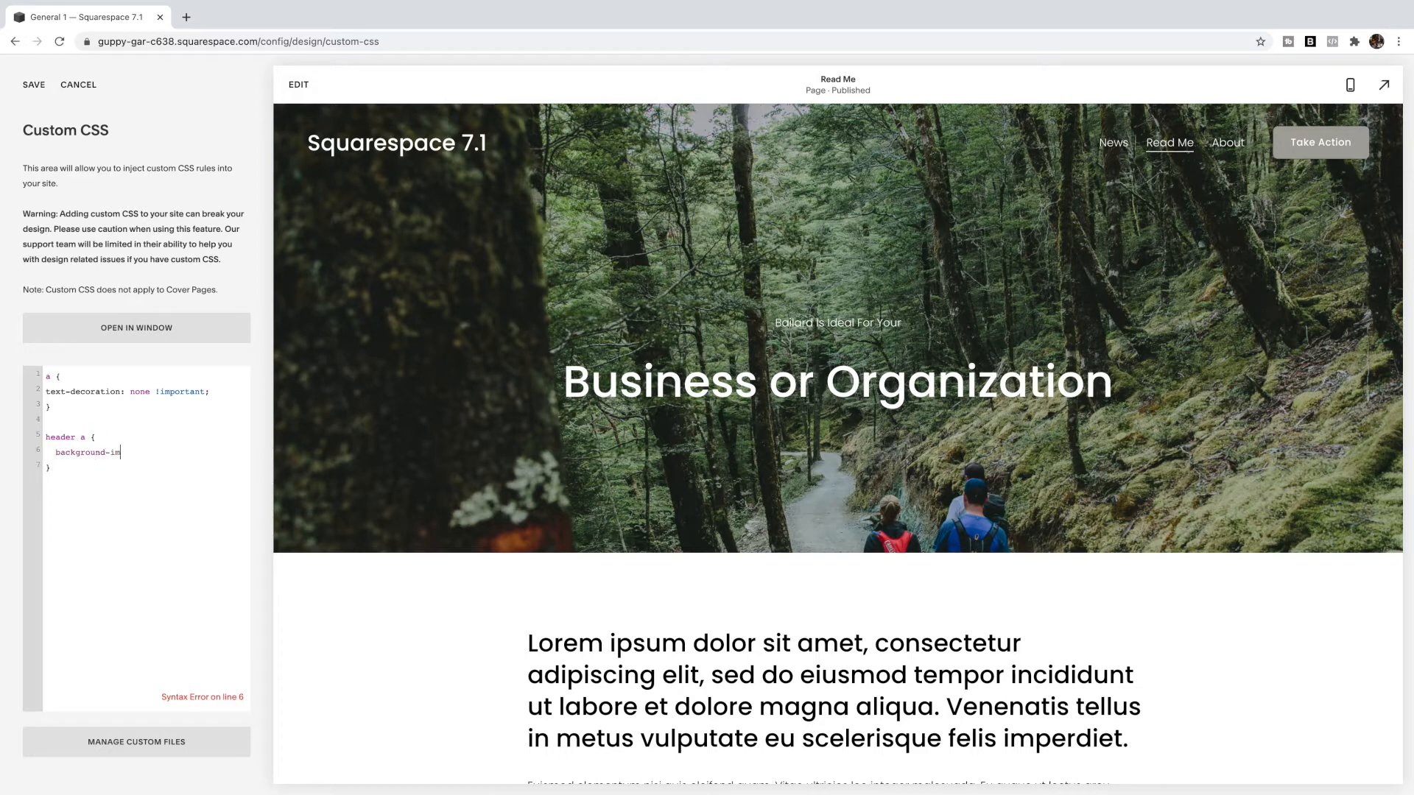
{"action": "type", "text": "age: none !important;"}
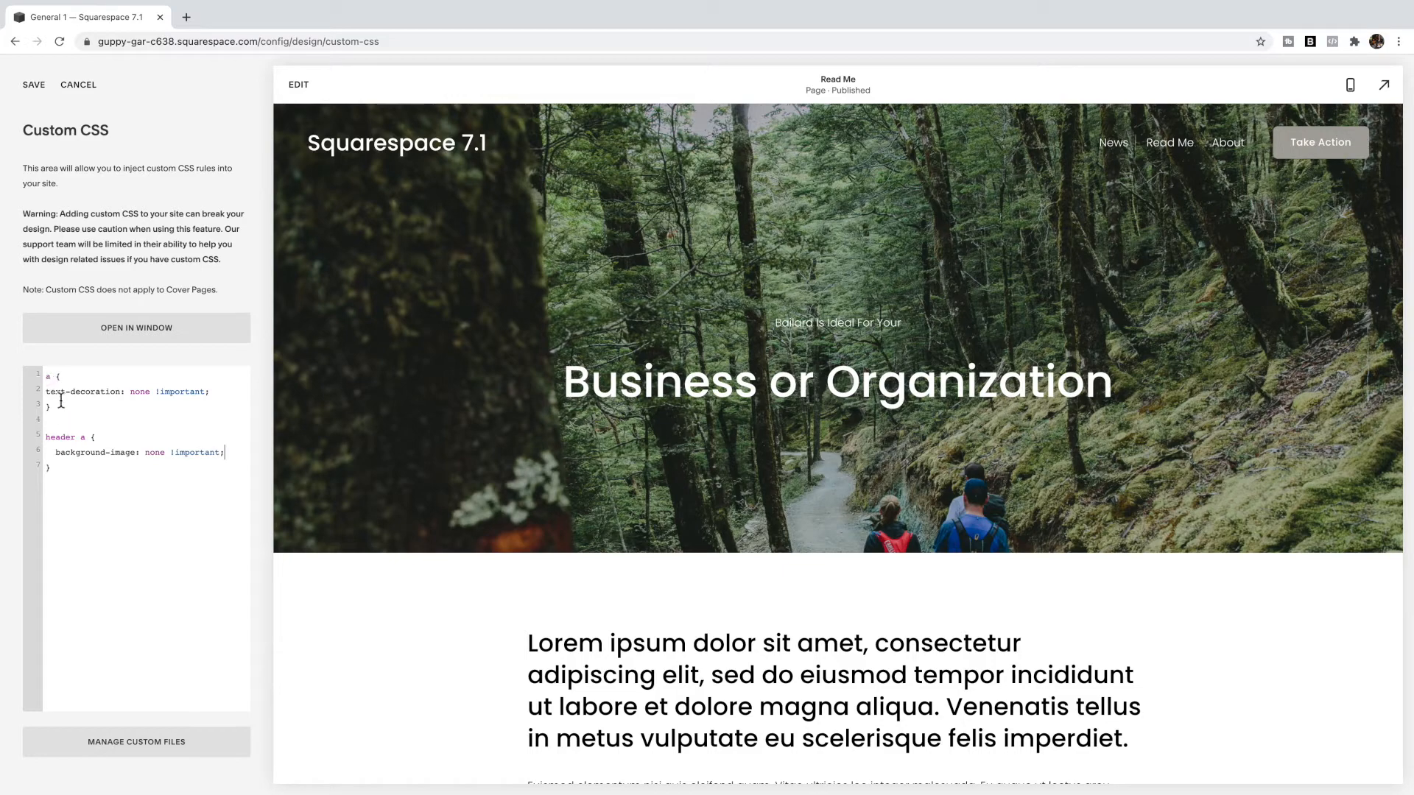
{"action": "mouse_move", "coordinate": [113, 399]}
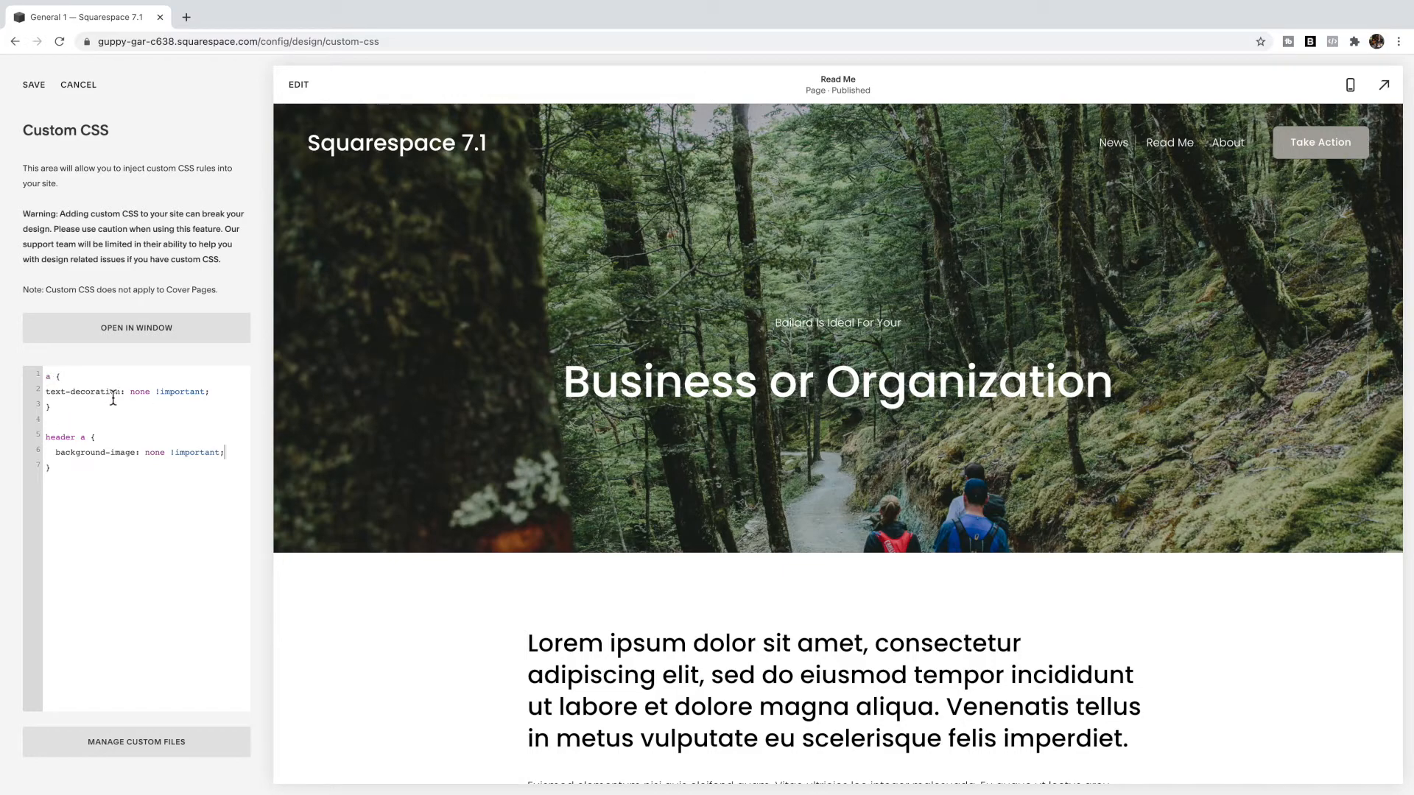
{"action": "scroll", "scroll_direction": "down", "scroll_amount": 3}
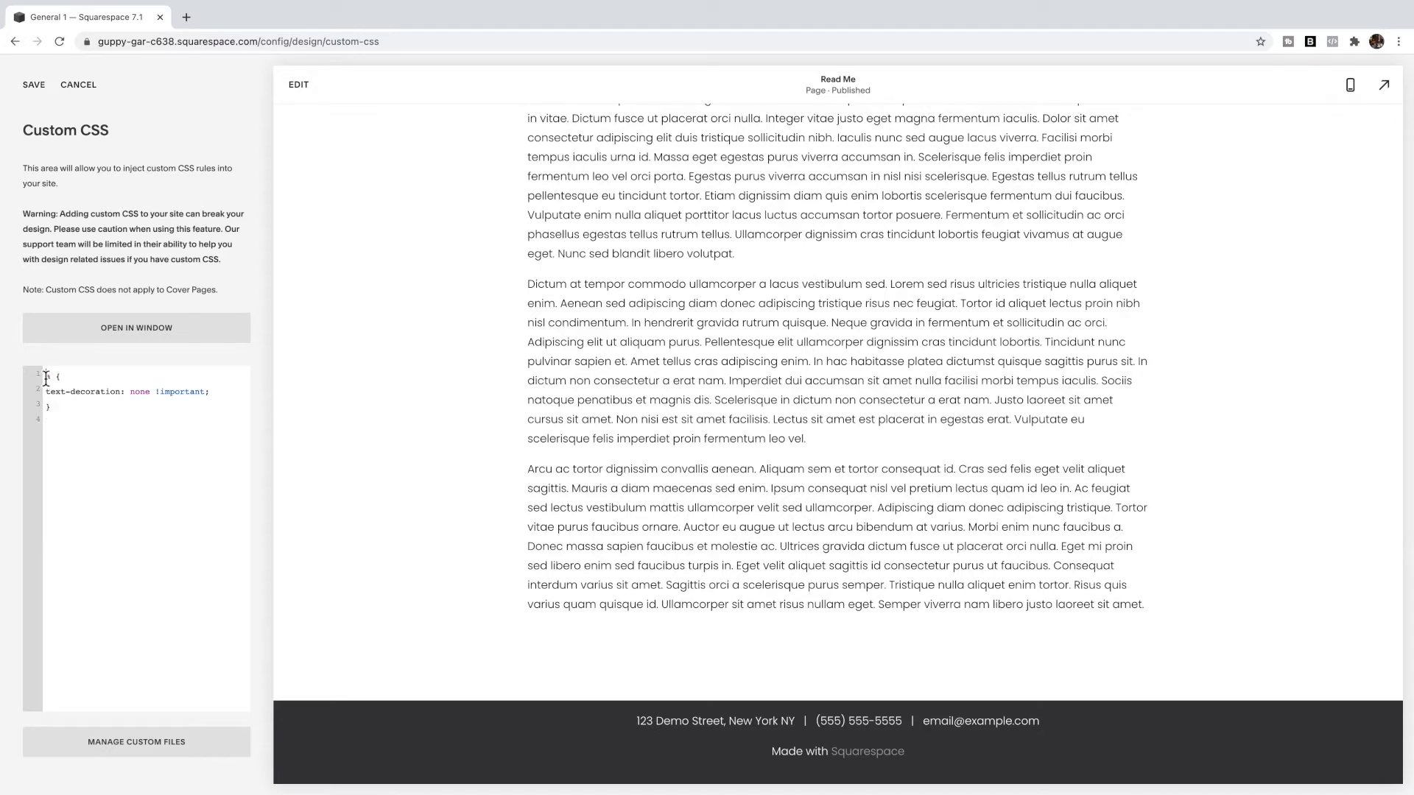
- Try a footer a selector, then revert the rule back to all links
{"action": "type", "text": "footer"}
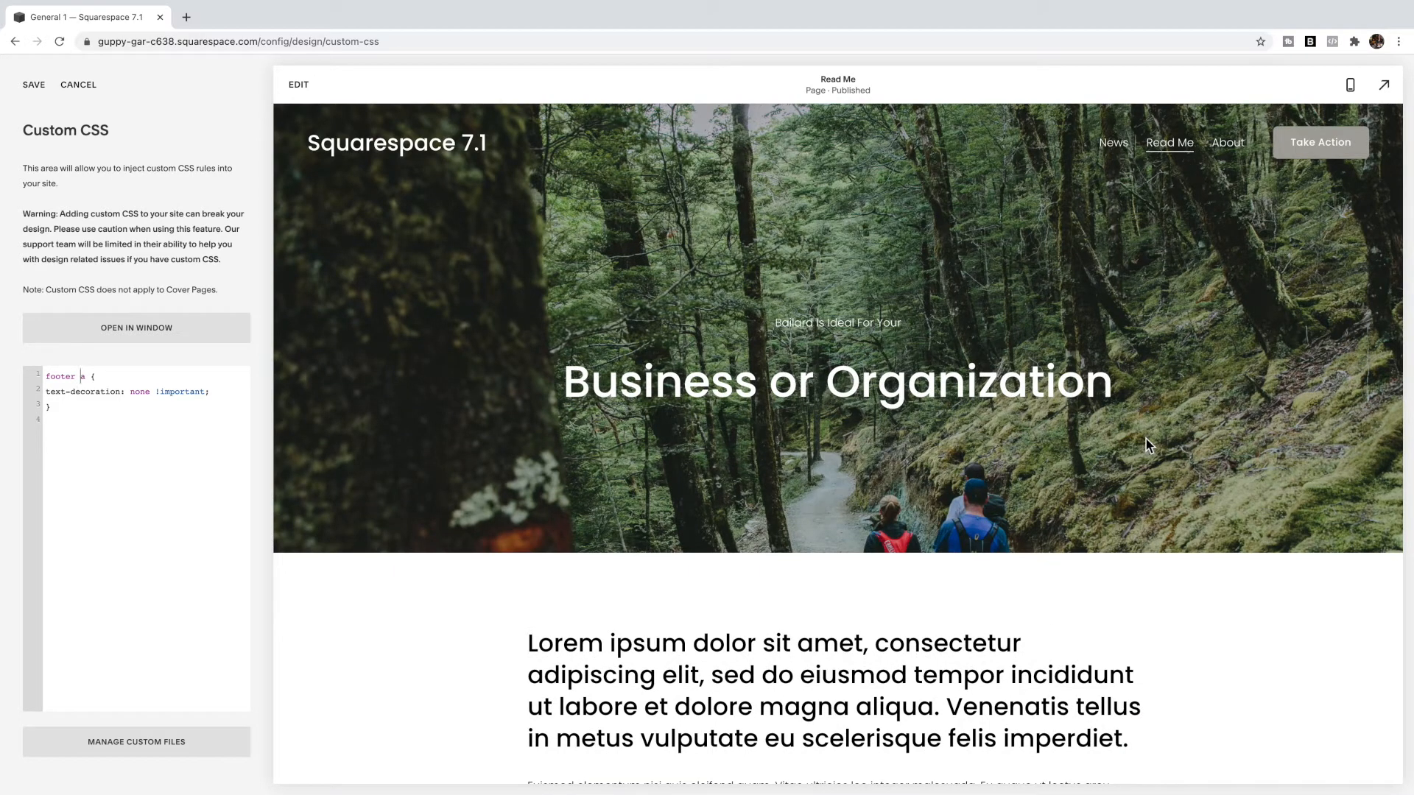
{"action": "mouse_move", "coordinate": [501, 190]}
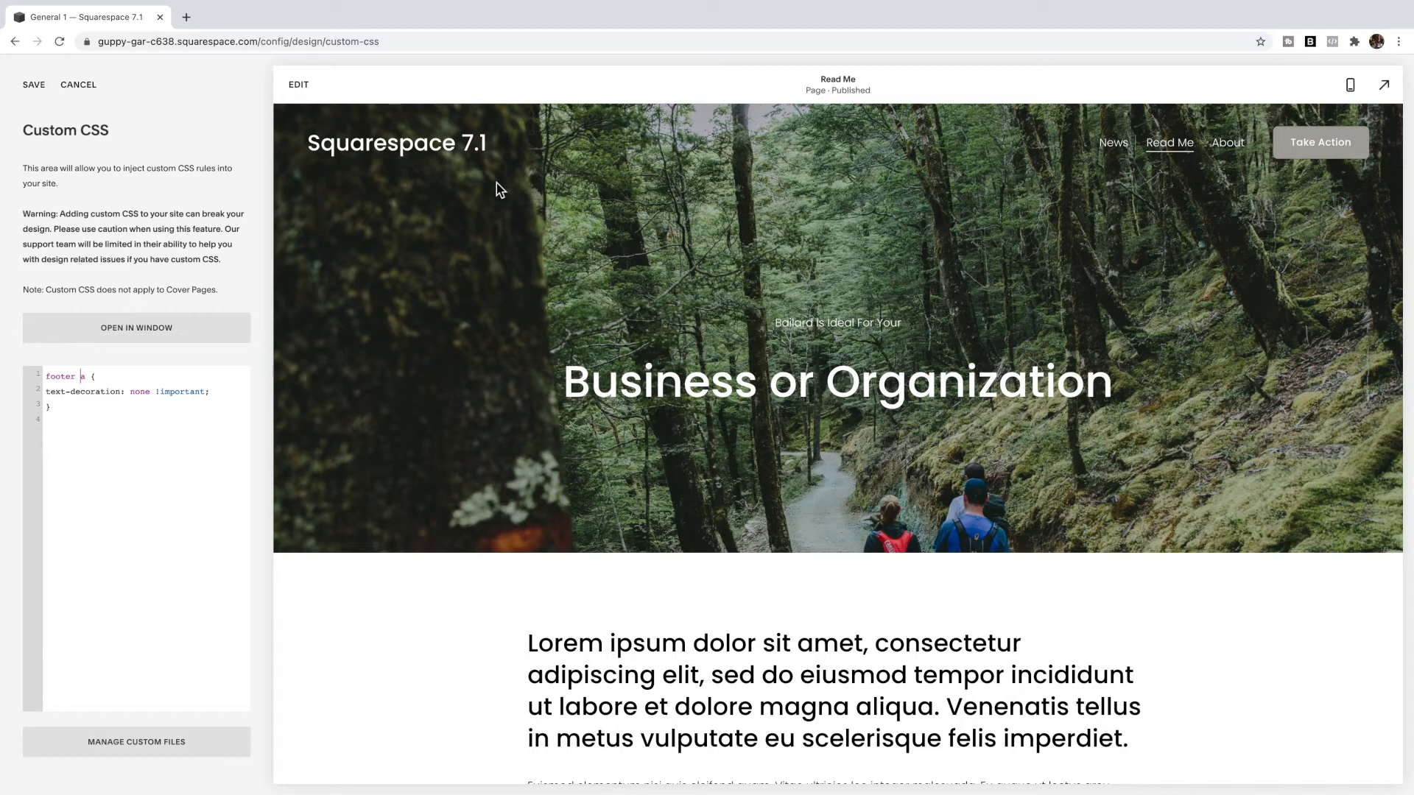
{"action": "mouse_move", "coordinate": [459, 186]}
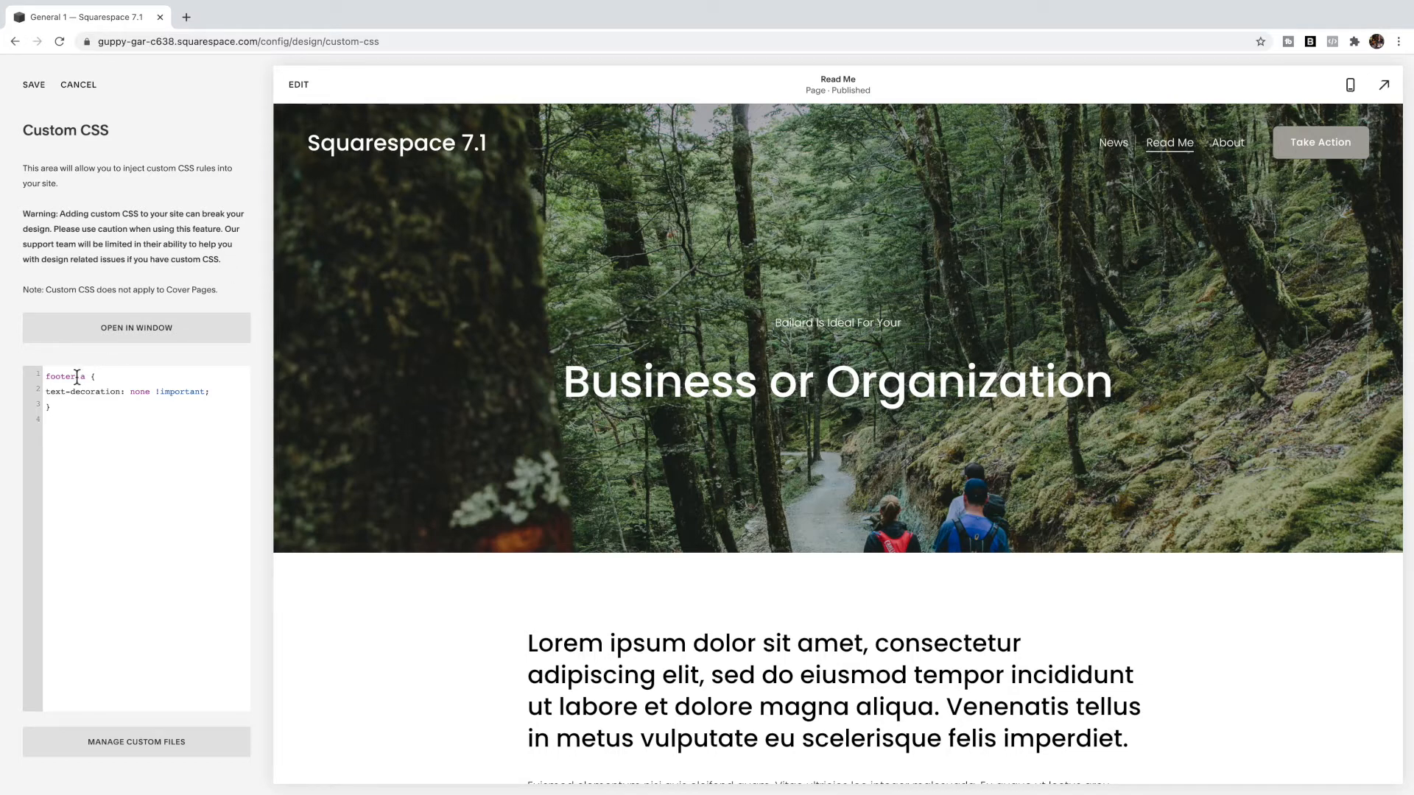
{"action": "key", "text": "Backspace"}
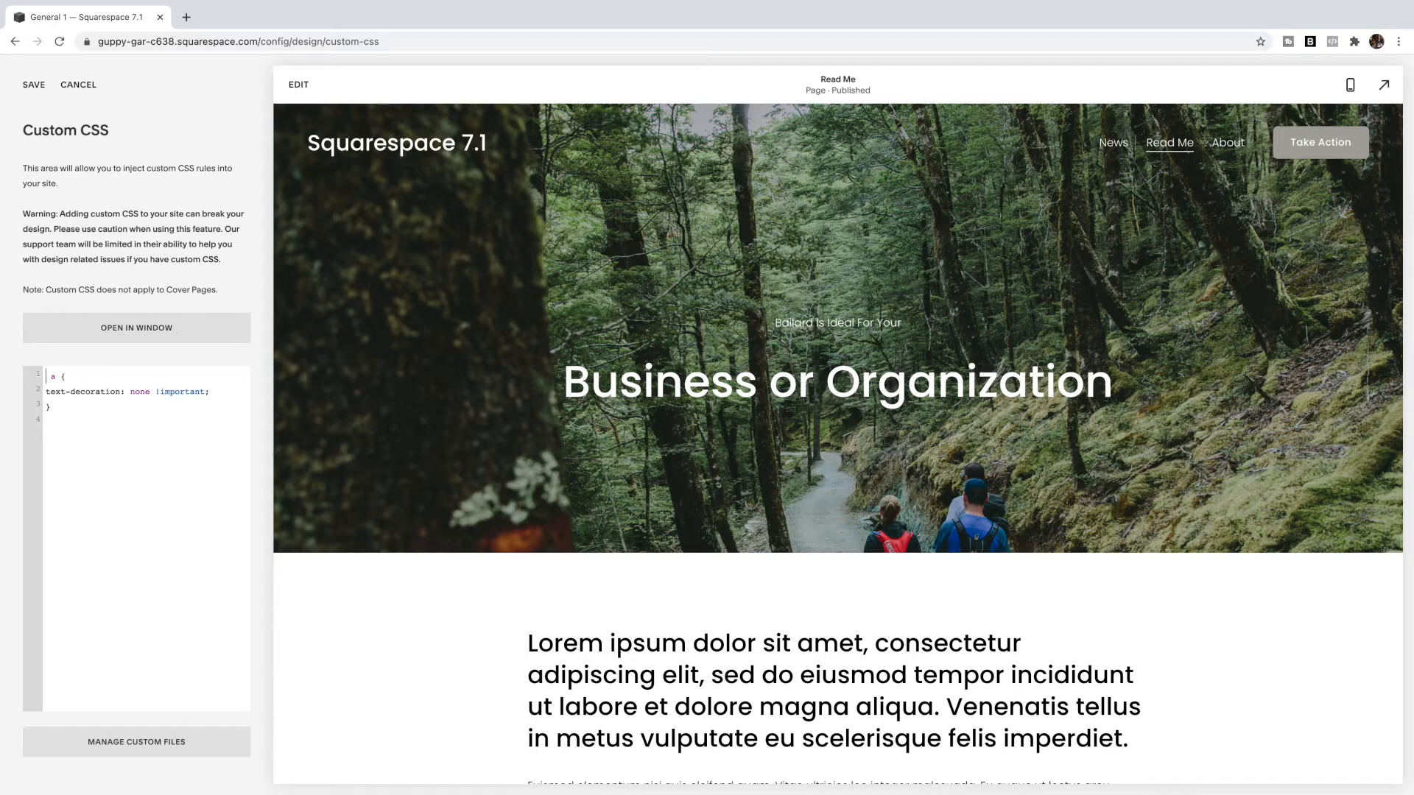
{"action": "mouse_move", "coordinate": [1125, 180]}
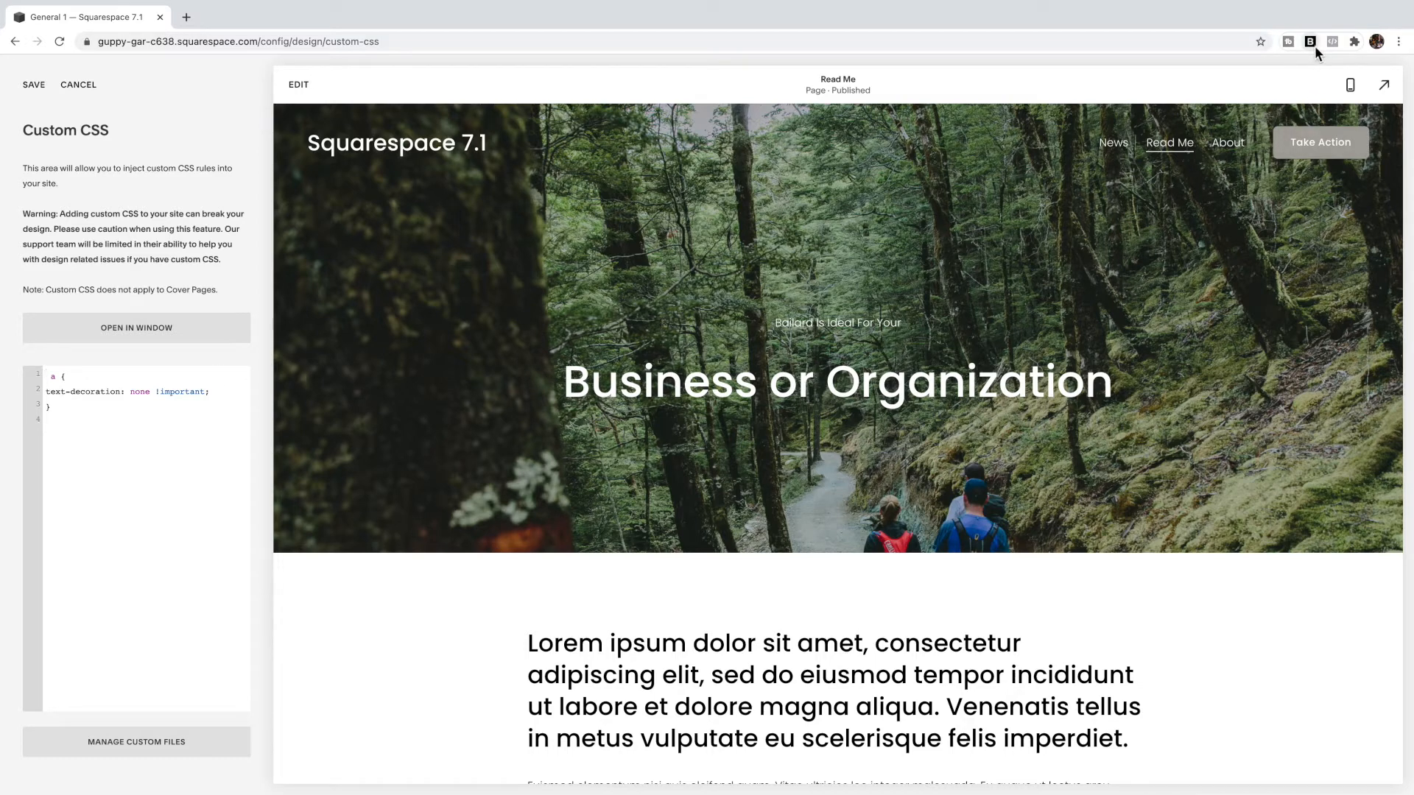
{"action": "mouse_move", "coordinate": [1311, 41]}
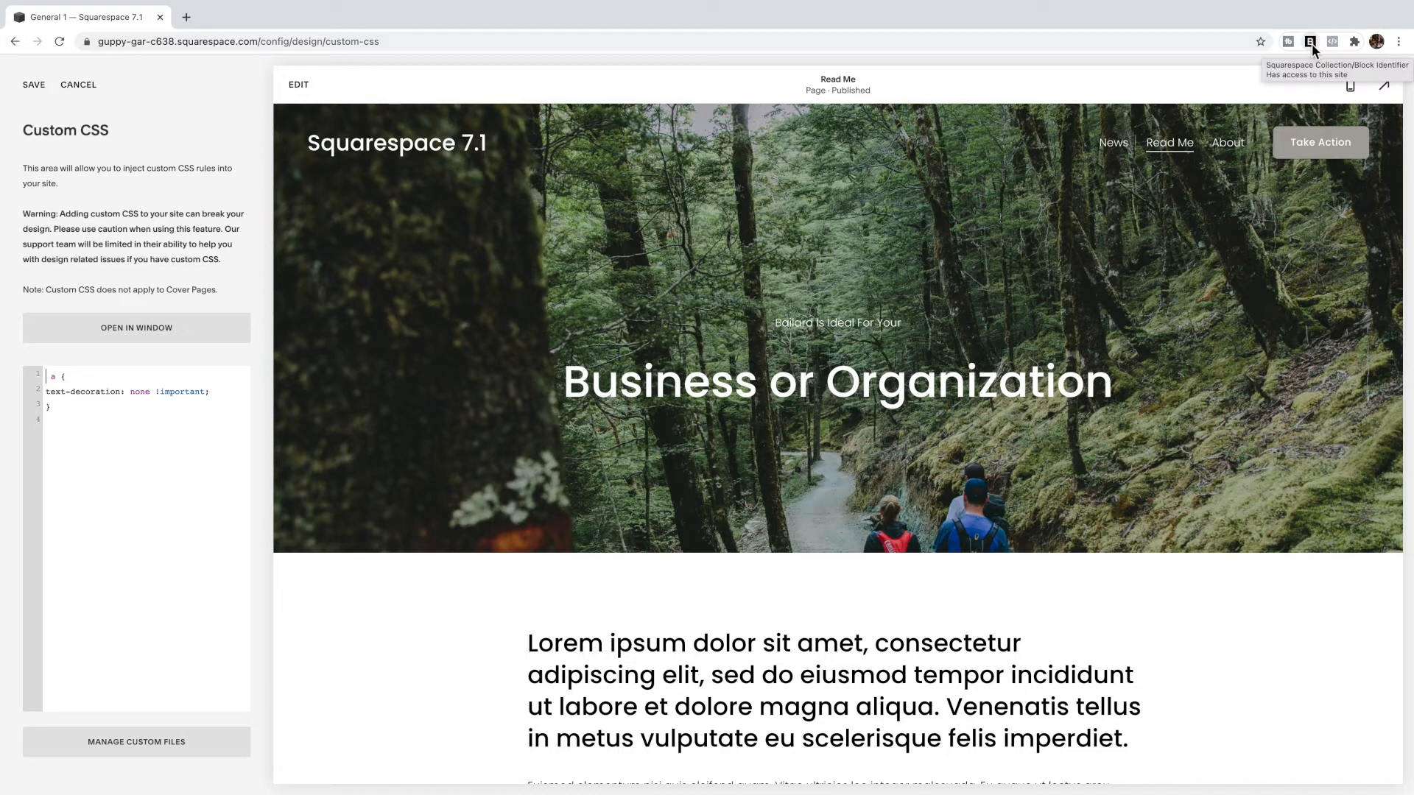
- Show collection and block IDs over the Read Me page and leave the CSS panel
{"action": "left_click", "coordinate": [34, 84]}
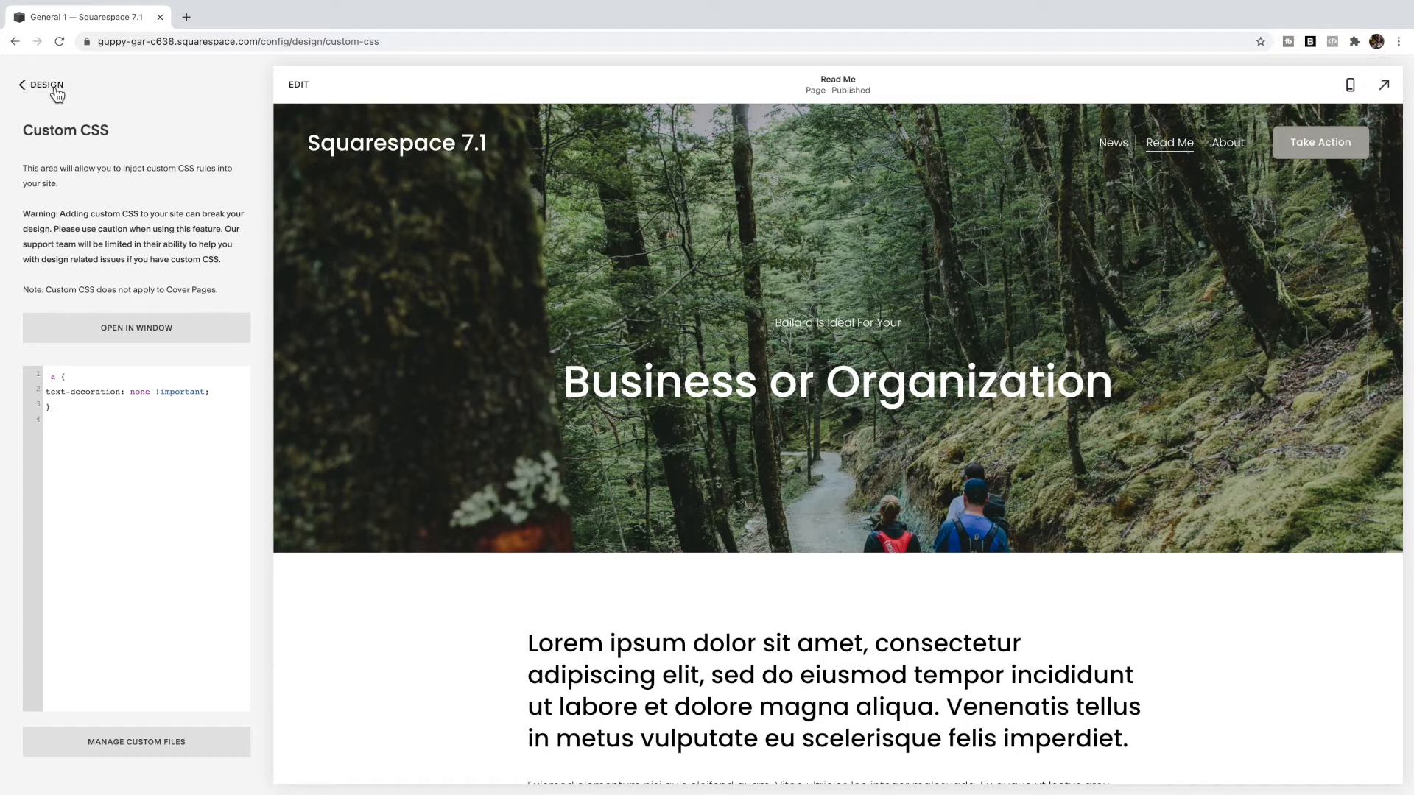
{"action": "left_click", "coordinate": [21, 85]}
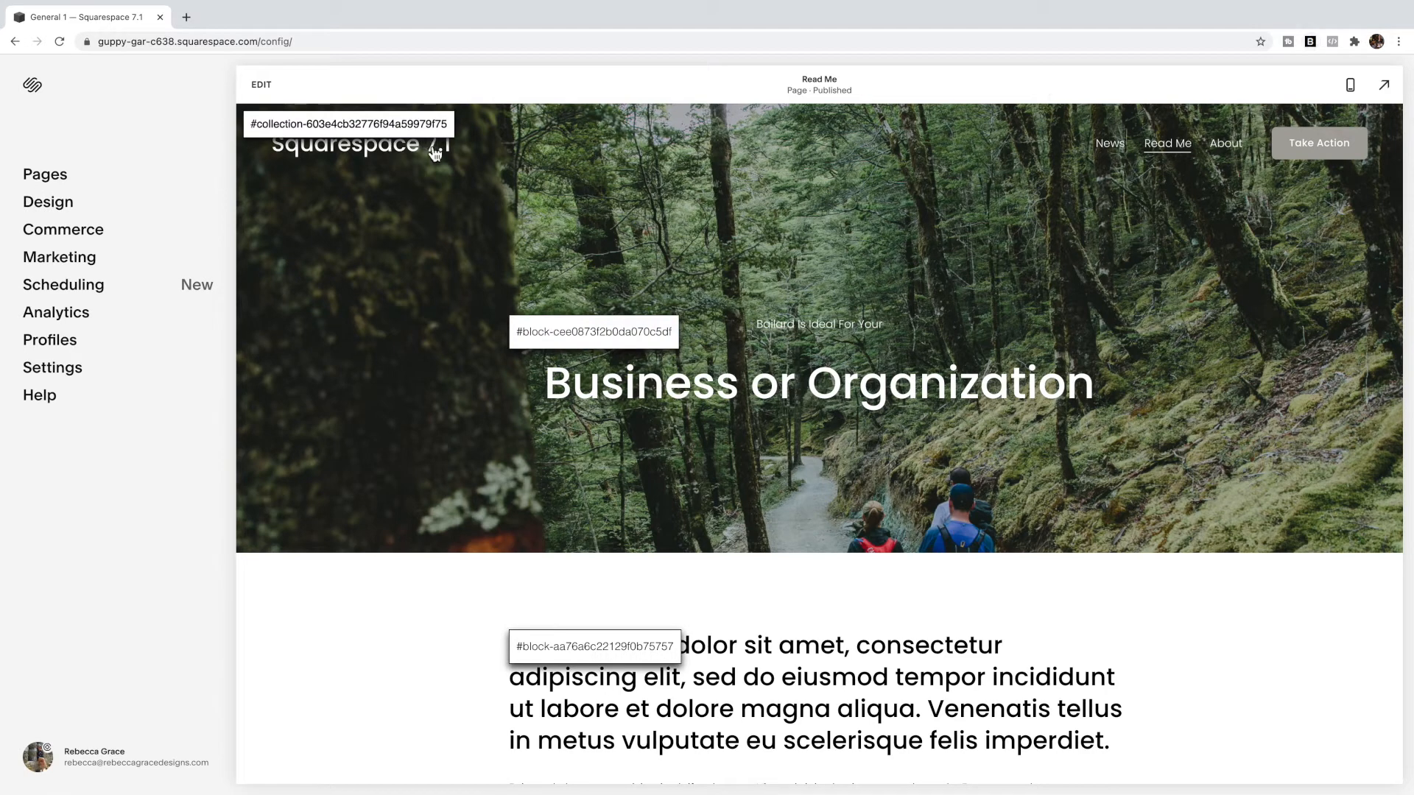
{"action": "mouse_move", "coordinate": [899, 150]}
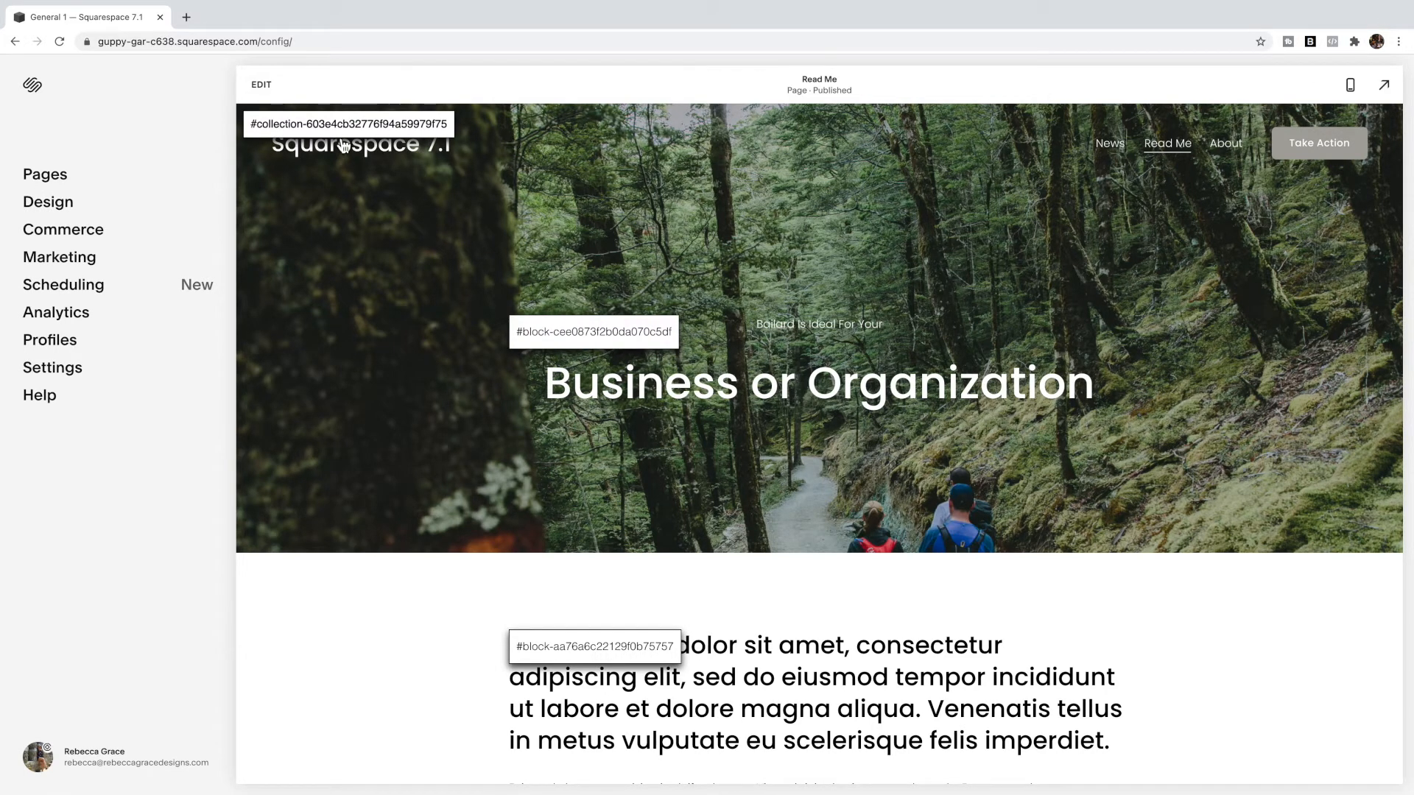
- Prefix the rule with the Read Me page's ID #collection-603e4cb32776f94a59979f75
{"action": "left_click", "coordinate": [348, 123]}
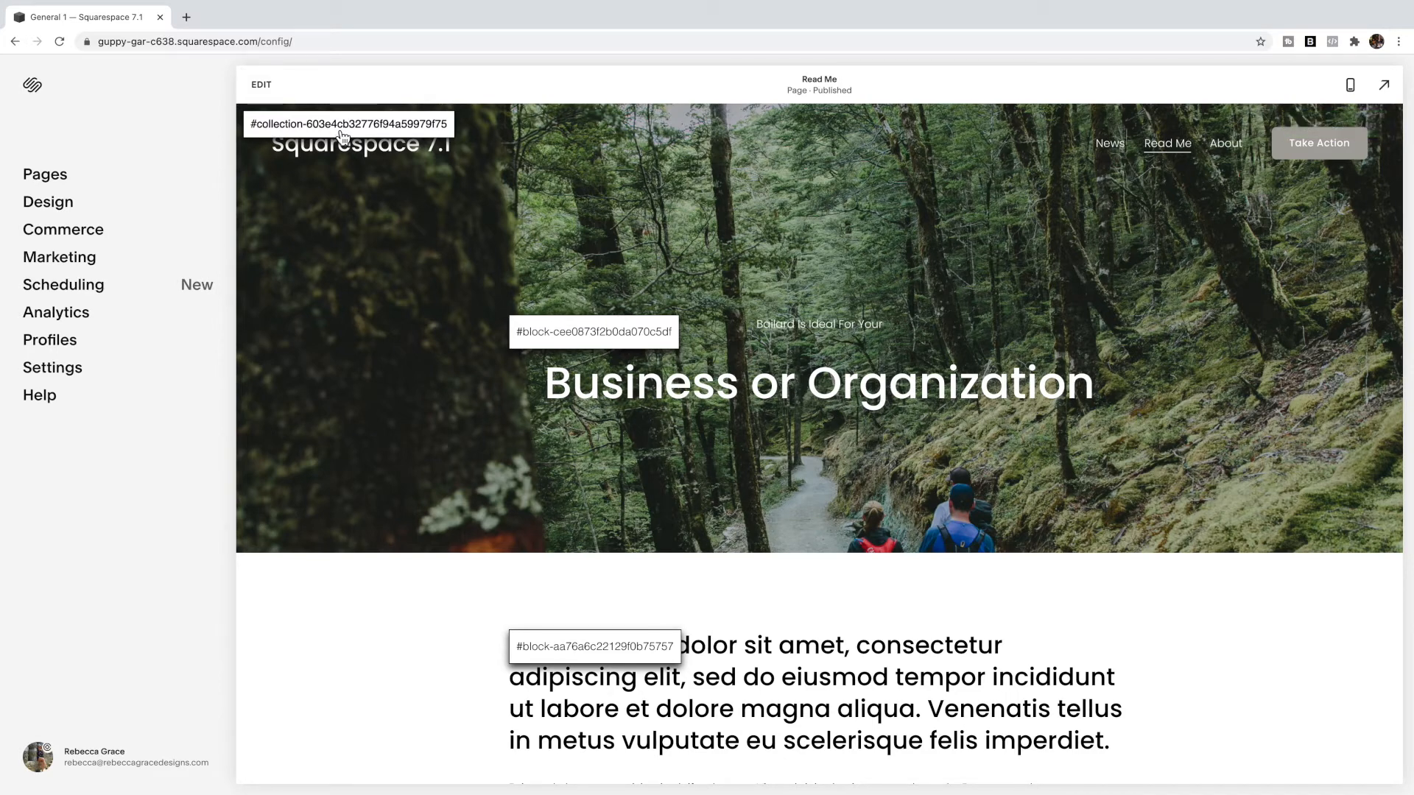
{"action": "left_click", "coordinate": [47, 202]}
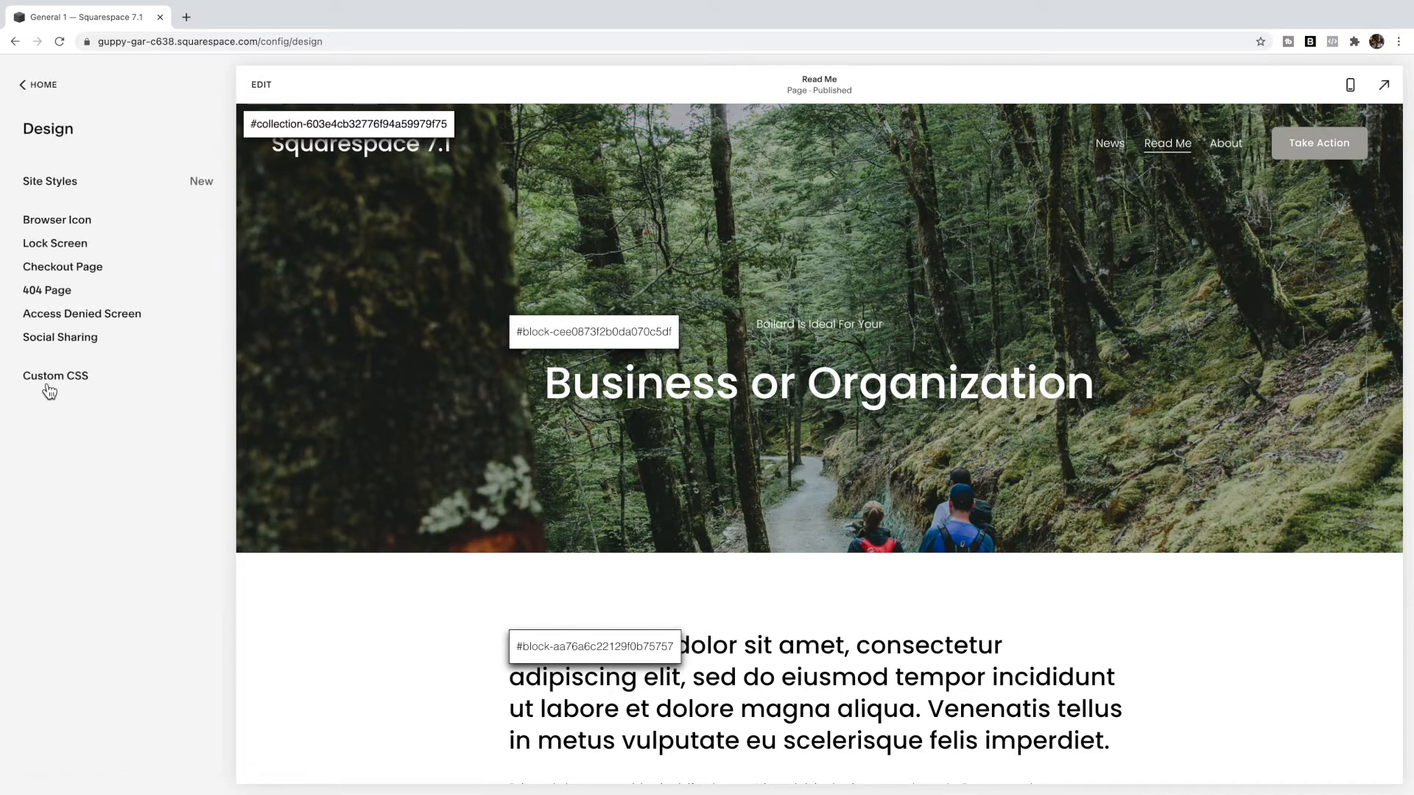
{"action": "left_click", "coordinate": [54, 375]}
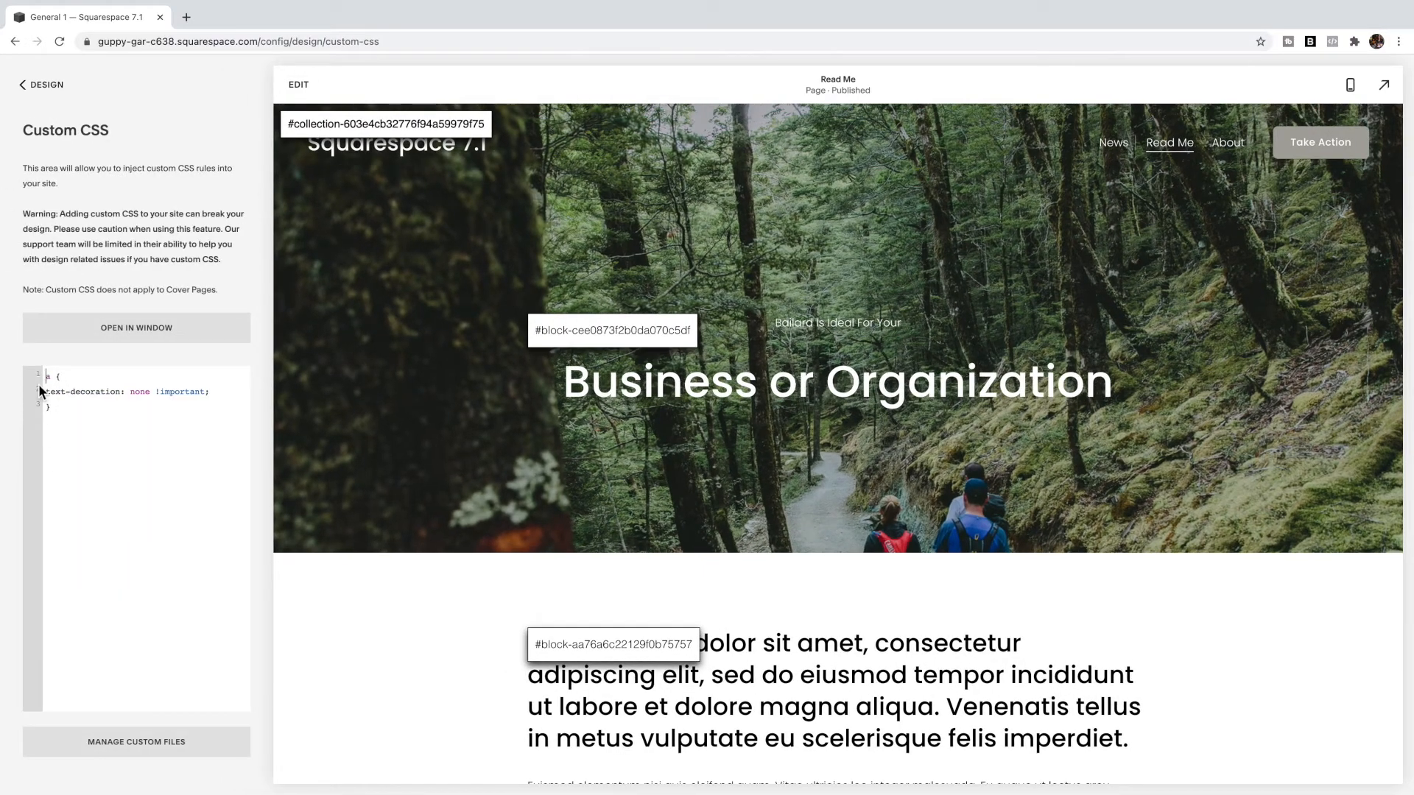
{"action": "type", "text": "#collection-603e4cb32776f94a59979f75"}
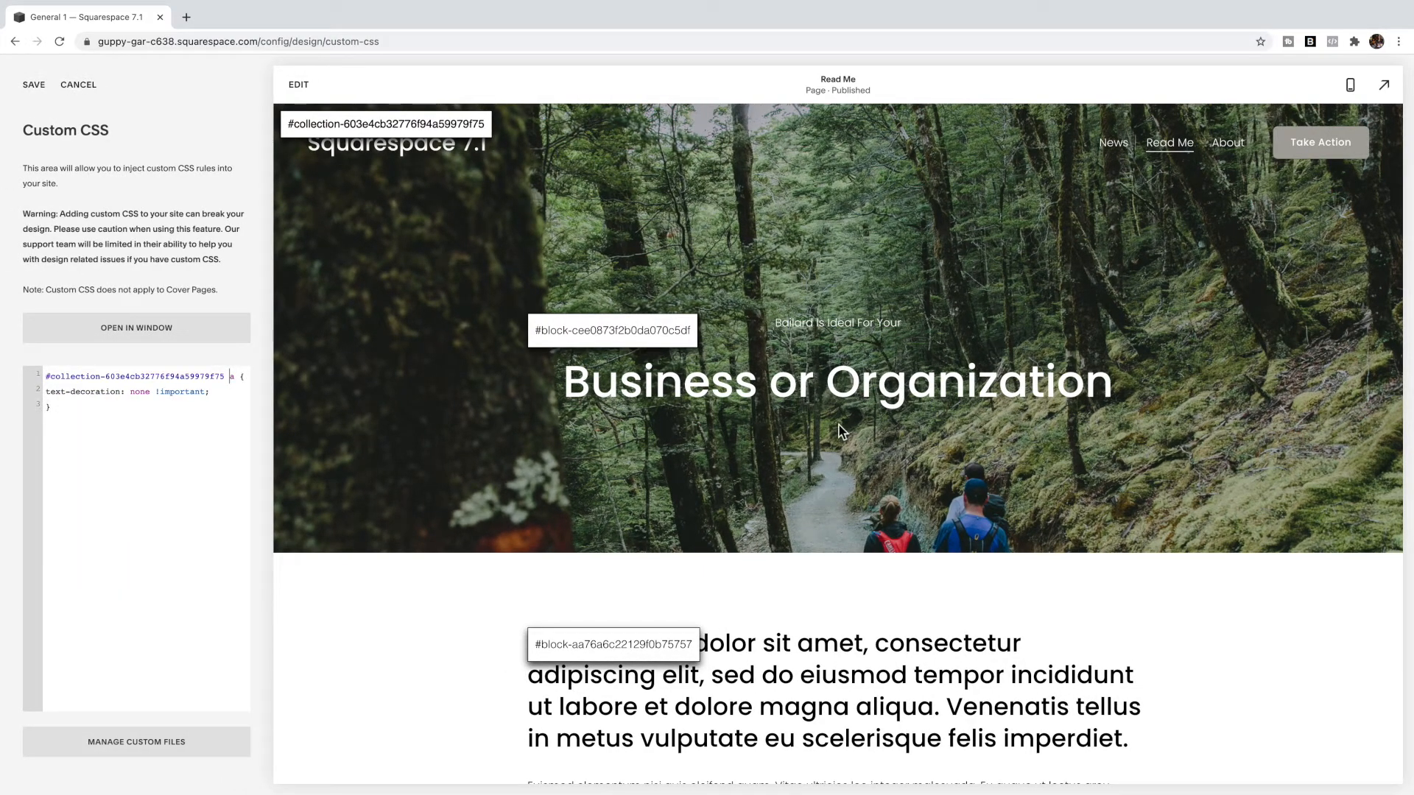
- Scroll the preview to check the page's links and reach the News blog
{"action": "scroll", "scroll_direction": "down", "scroll_amount": 3}
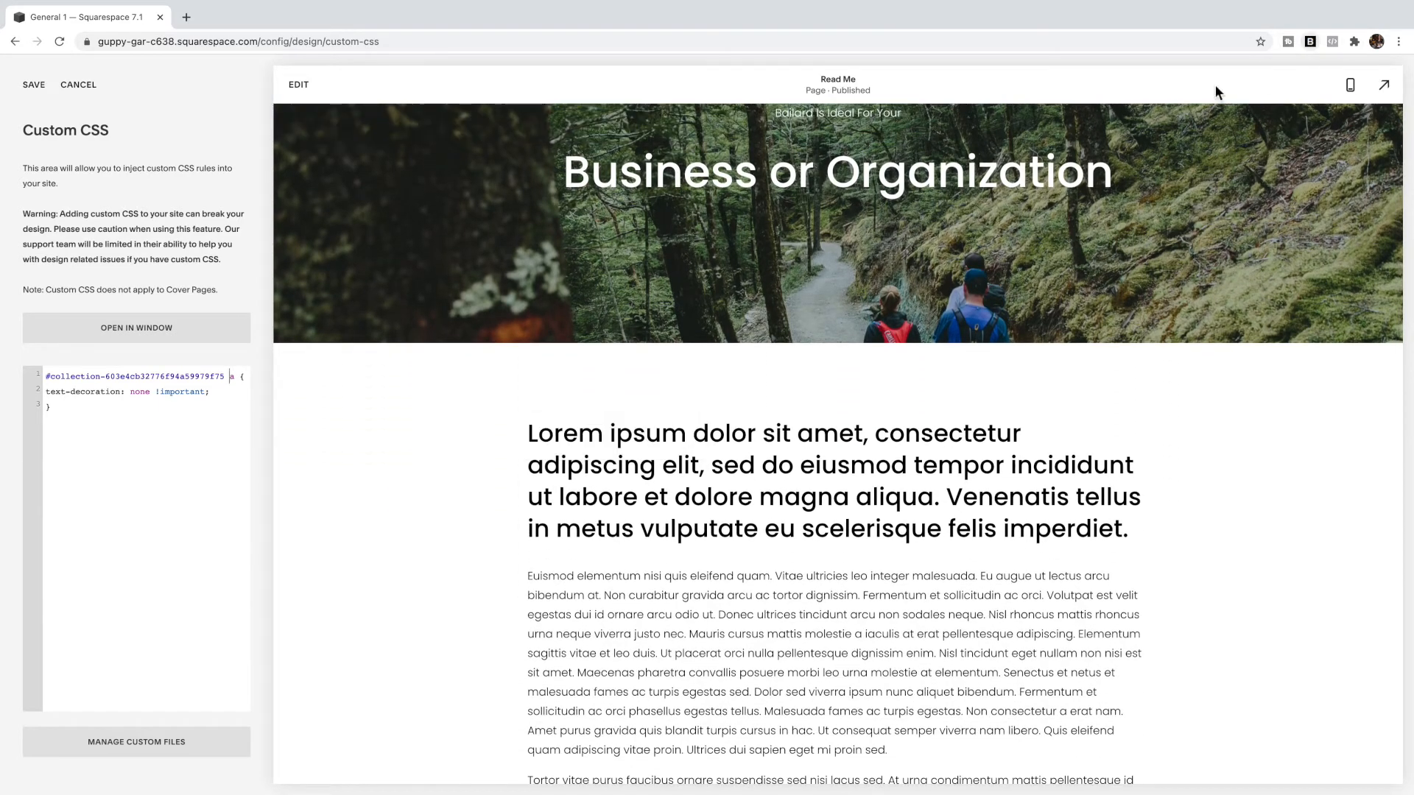
{"action": "scroll", "scroll_direction": "down", "scroll_amount": 3}
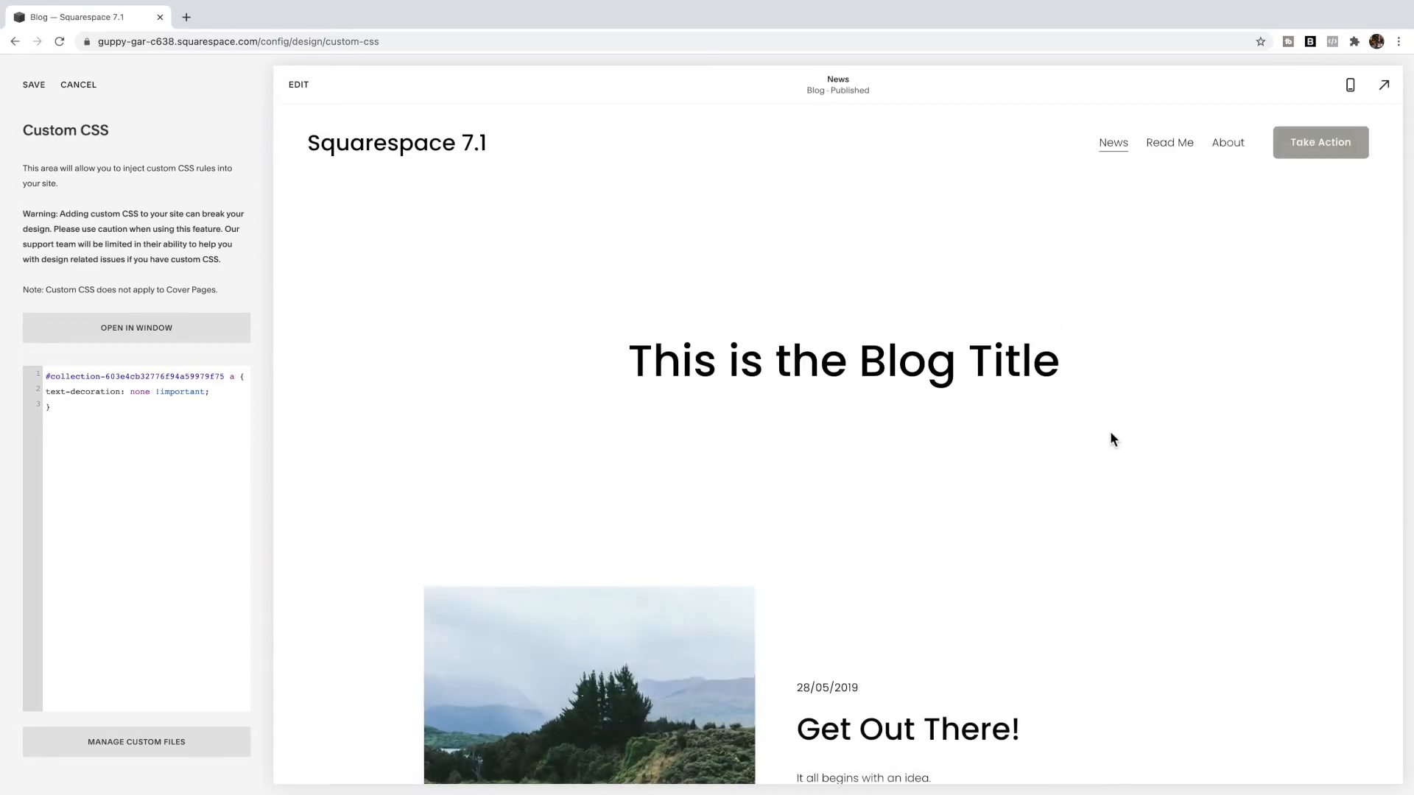
{"action": "scroll", "scroll_direction": "down", "scroll_amount": 3}
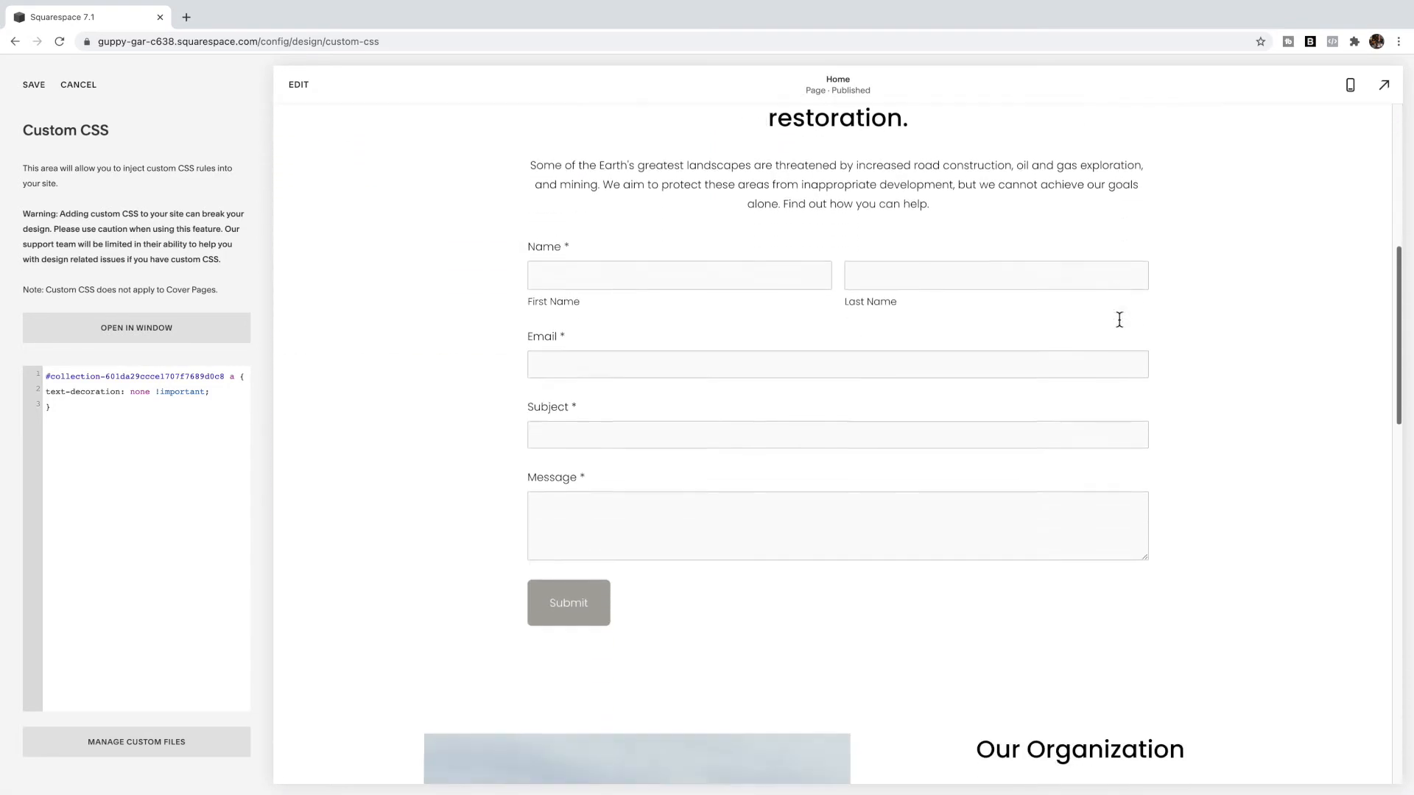
- Swap the Read Me collection ID in the rule for the Home page's ID
{"action": "scroll", "scroll_direction": "down", "scroll_amount": 3}
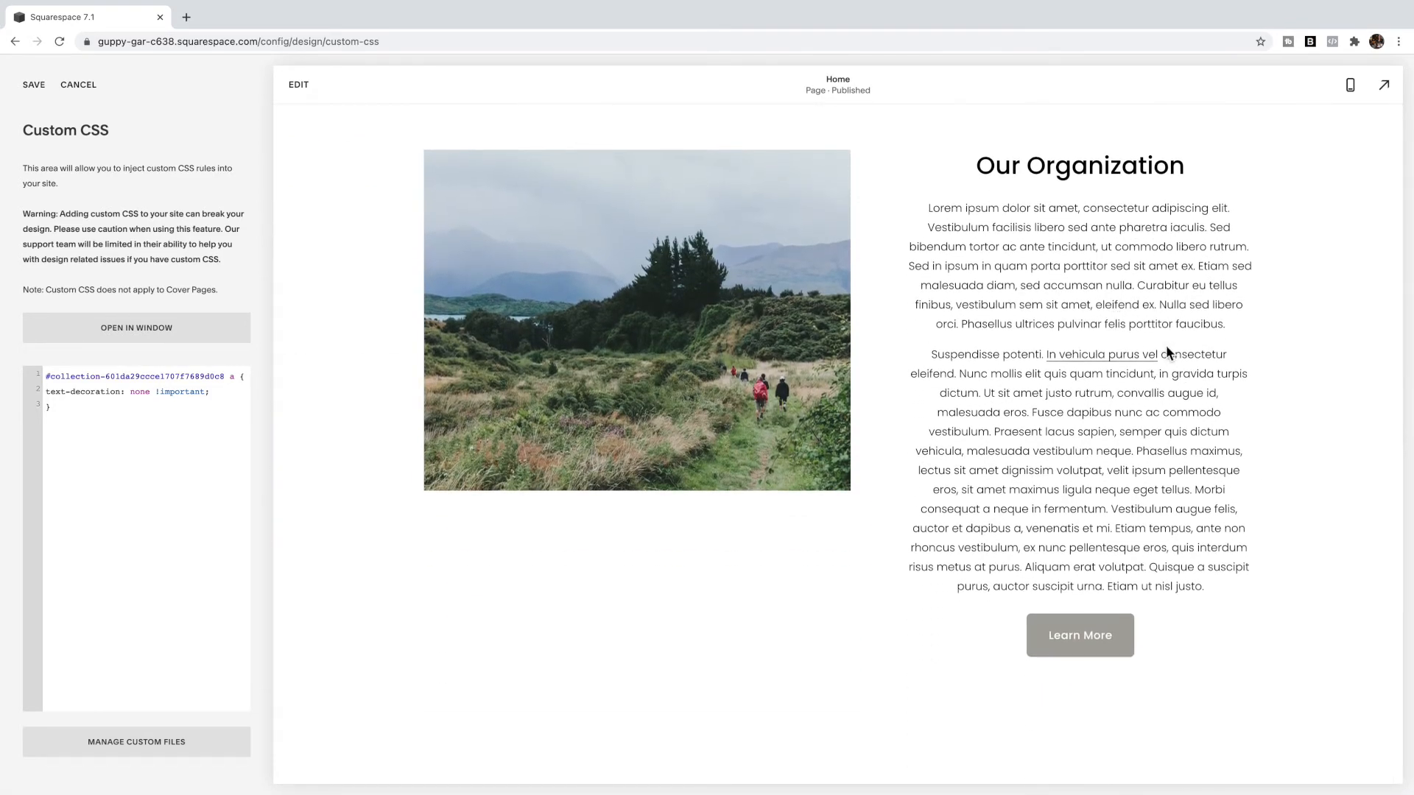
{"action": "double_click", "coordinate": [136, 376]}
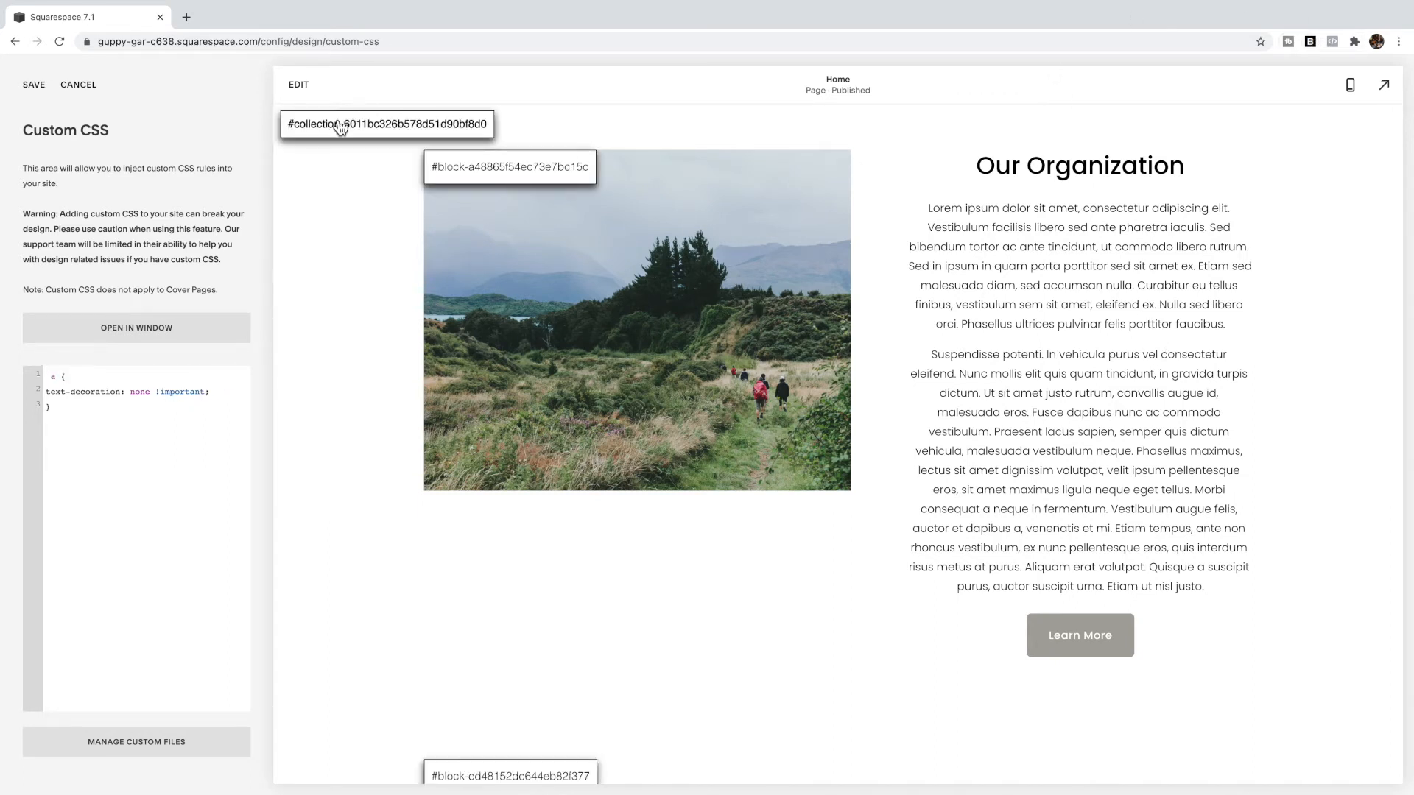
{"action": "left_click", "coordinate": [386, 124]}
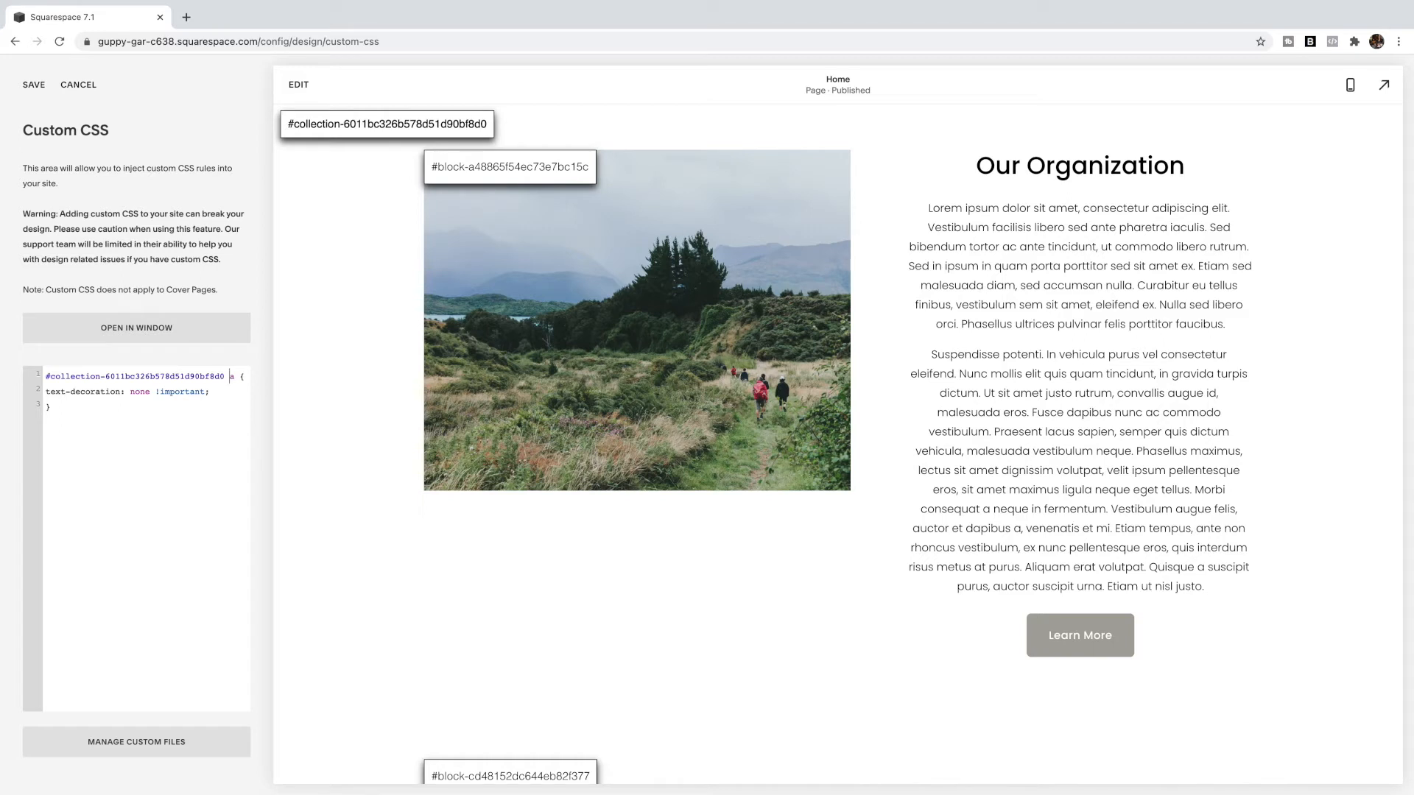
- Extend the selector with #page .page-section:nth-of-type(1) before a
{"action": "type", "text": "#page .page-section"}
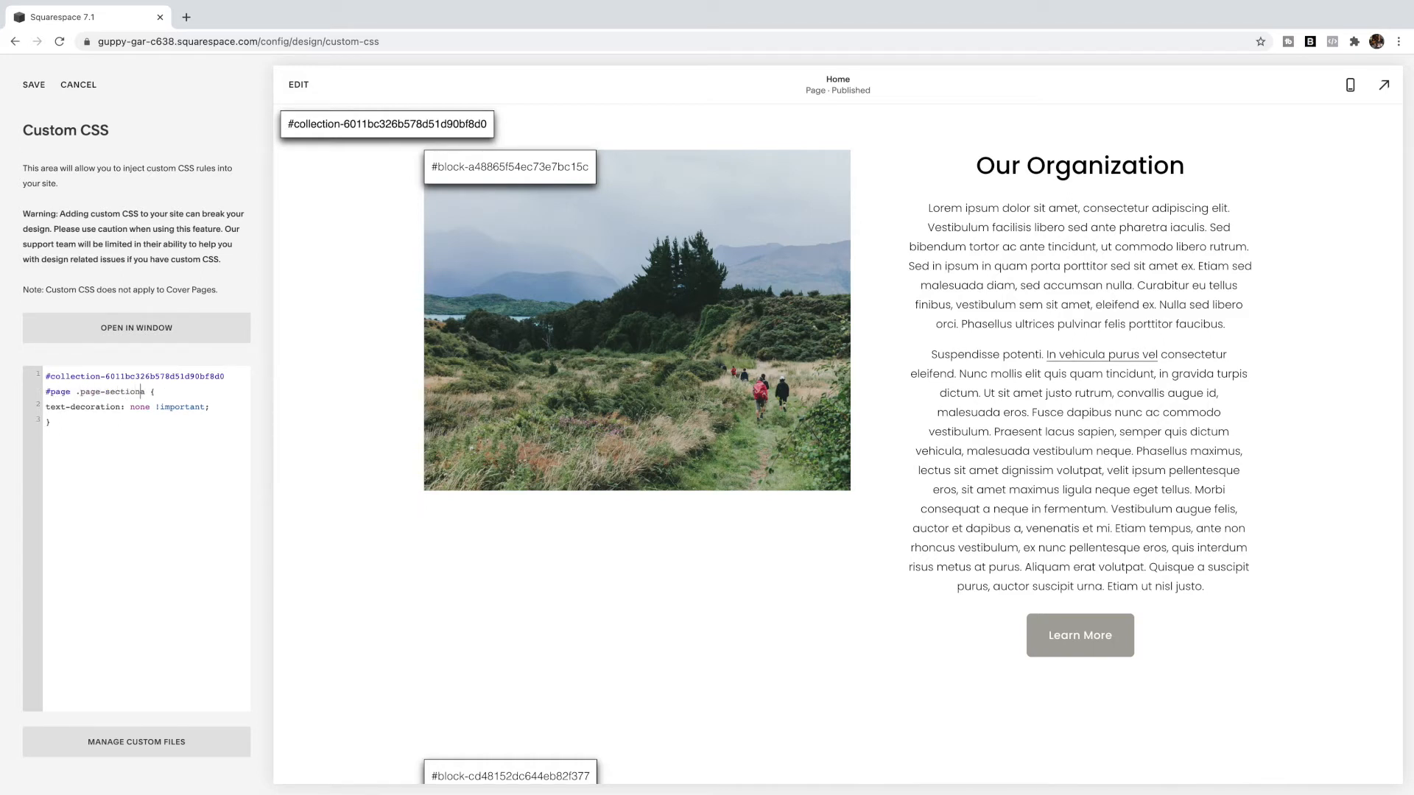
{"action": "type", "text": ":nth-"}
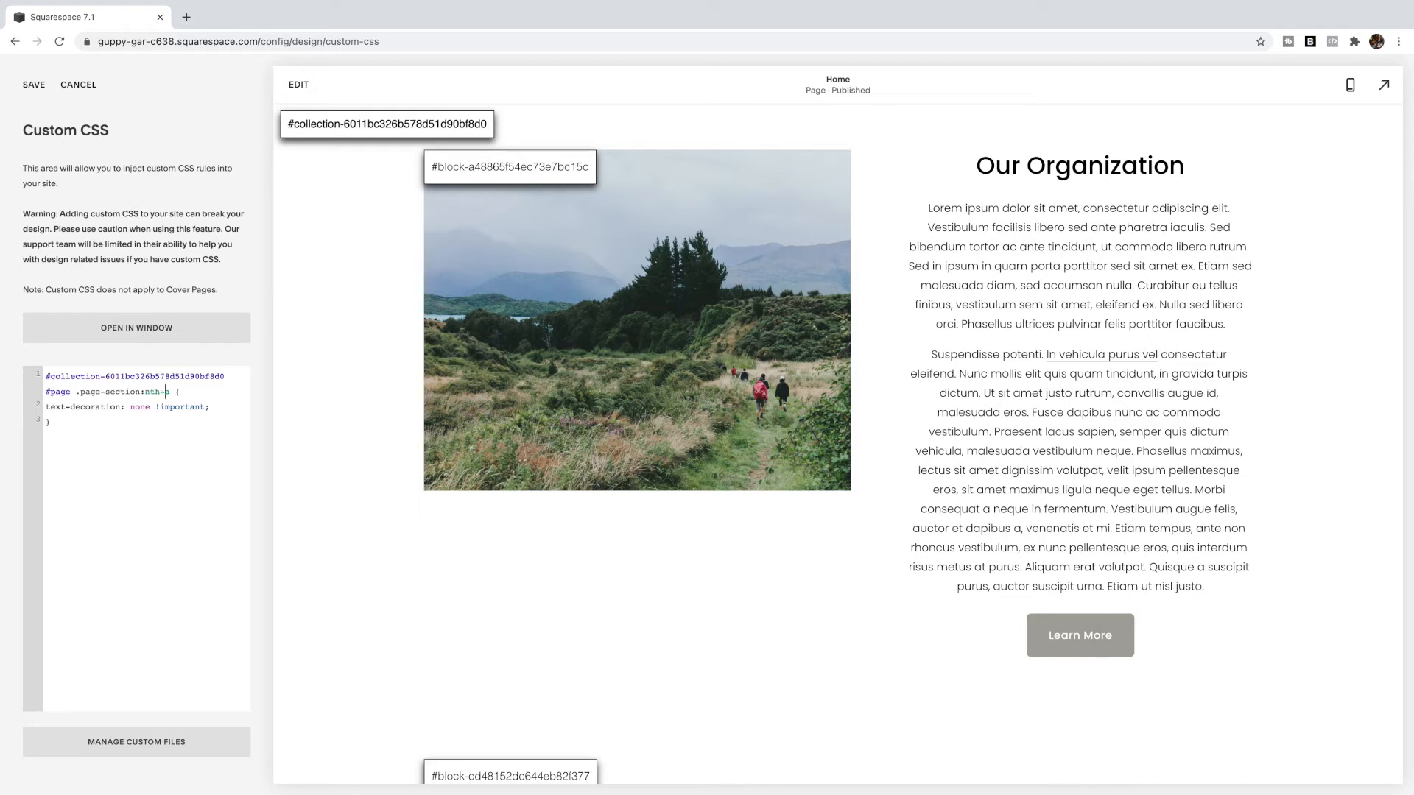
{"action": "type", "text": "of-typea"}
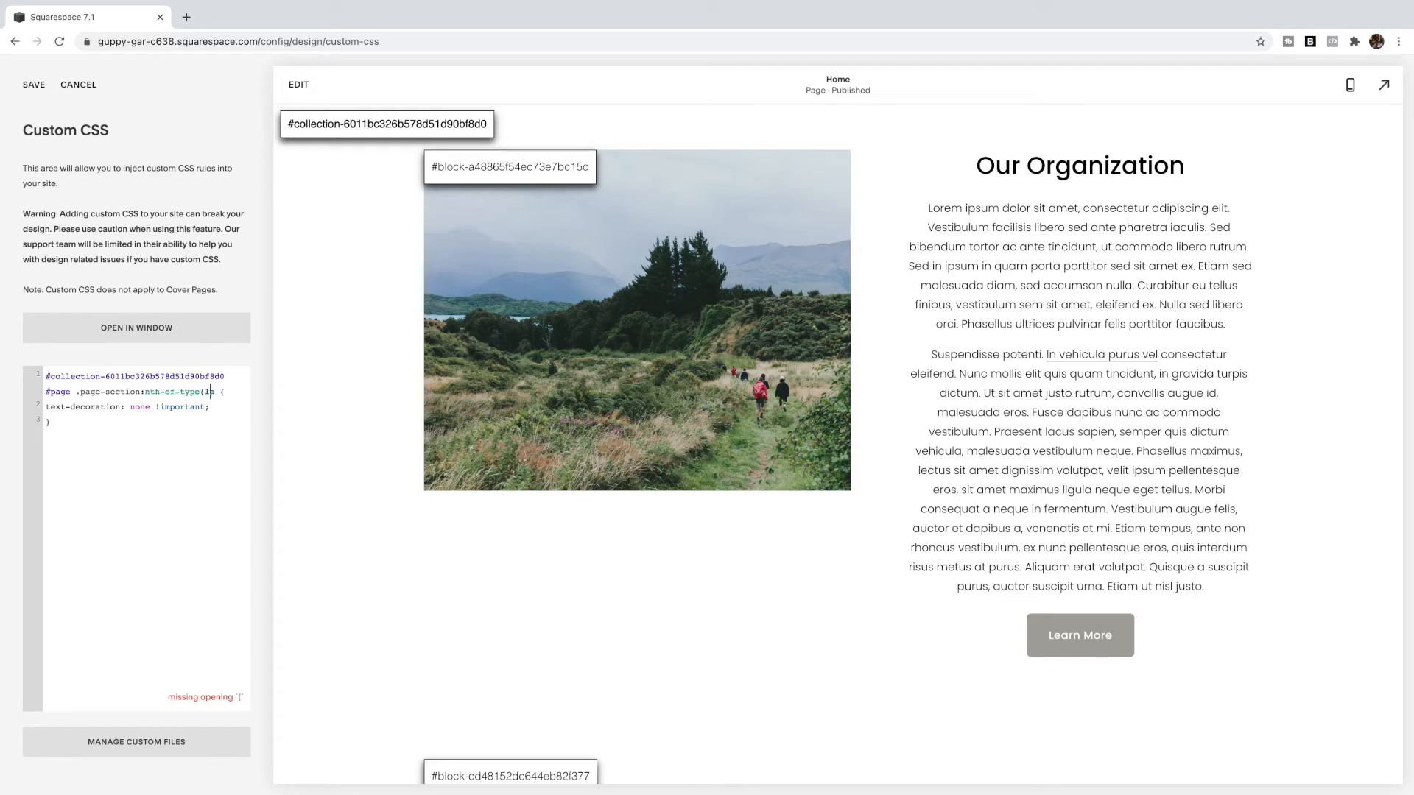
{"action": "type", "text": "a"}
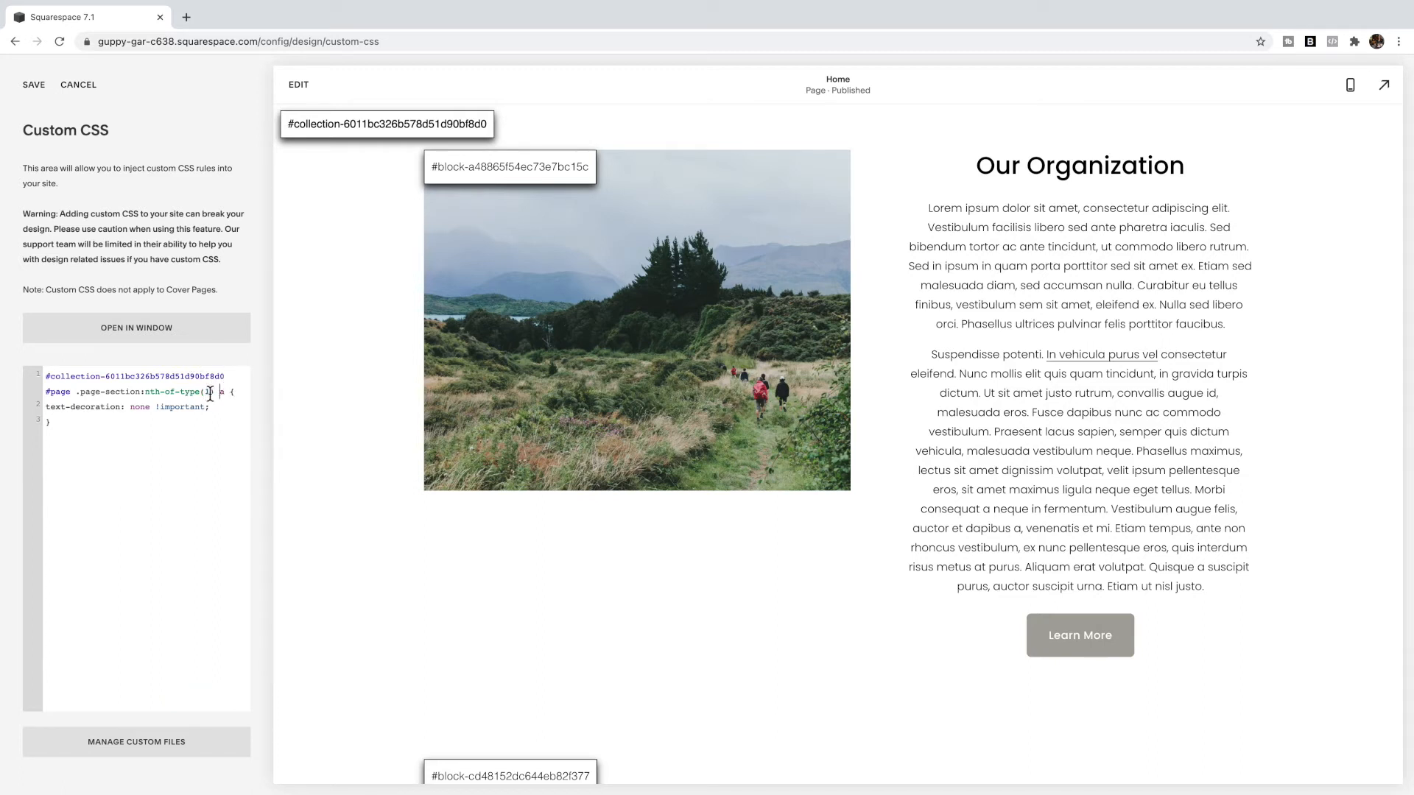
{"action": "mouse_move", "coordinate": [651, 285]}
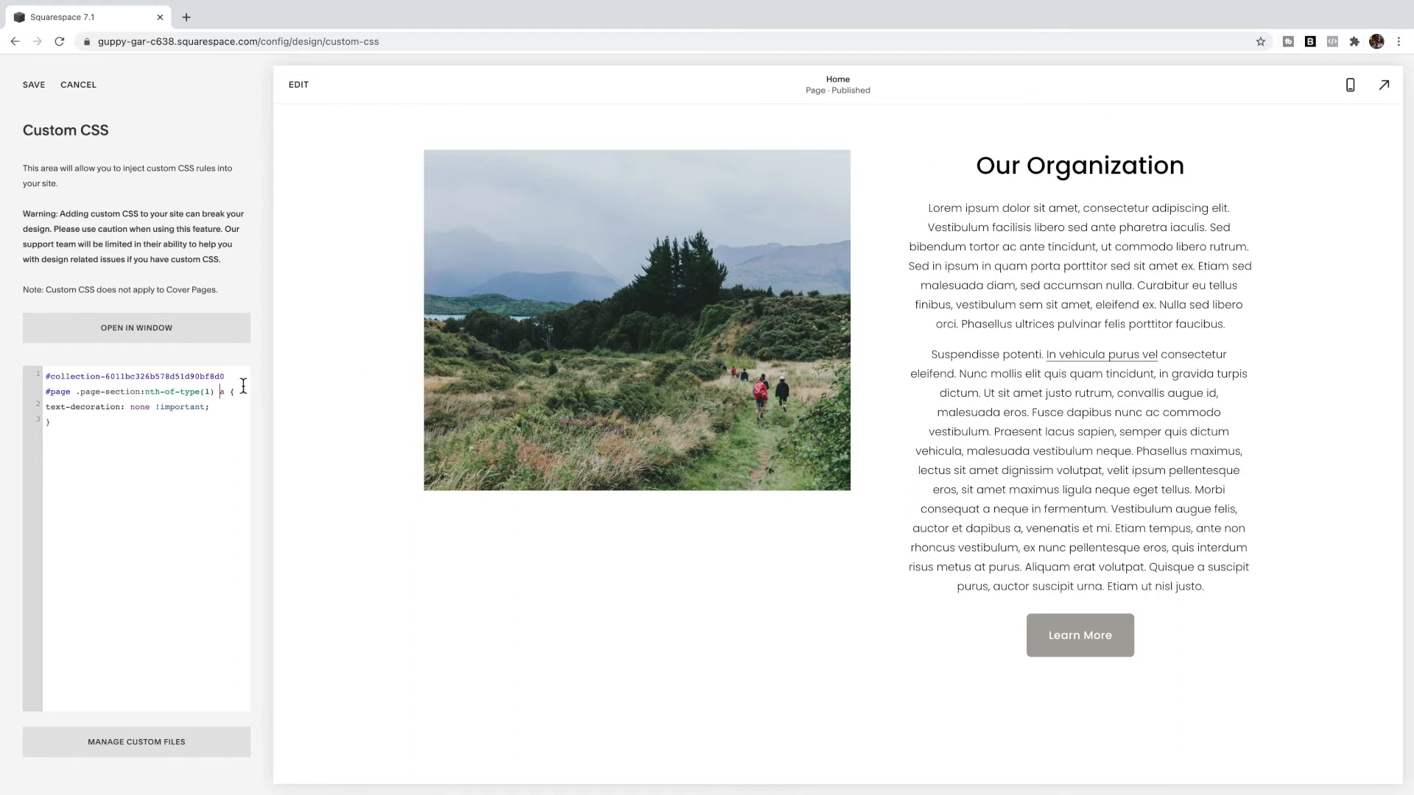
{"action": "mouse_move", "coordinate": [909, 337]}
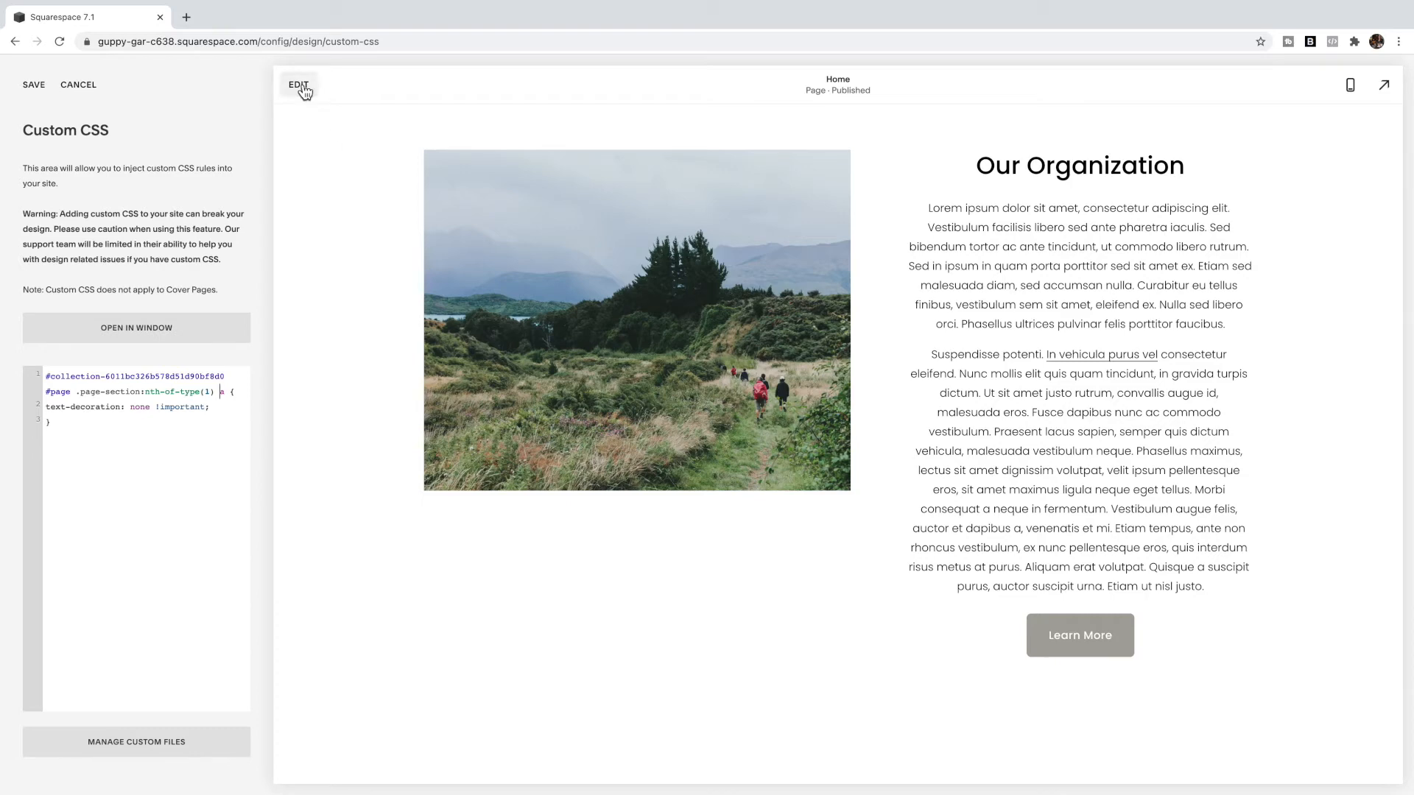
{"action": "left_click", "coordinate": [299, 84]}
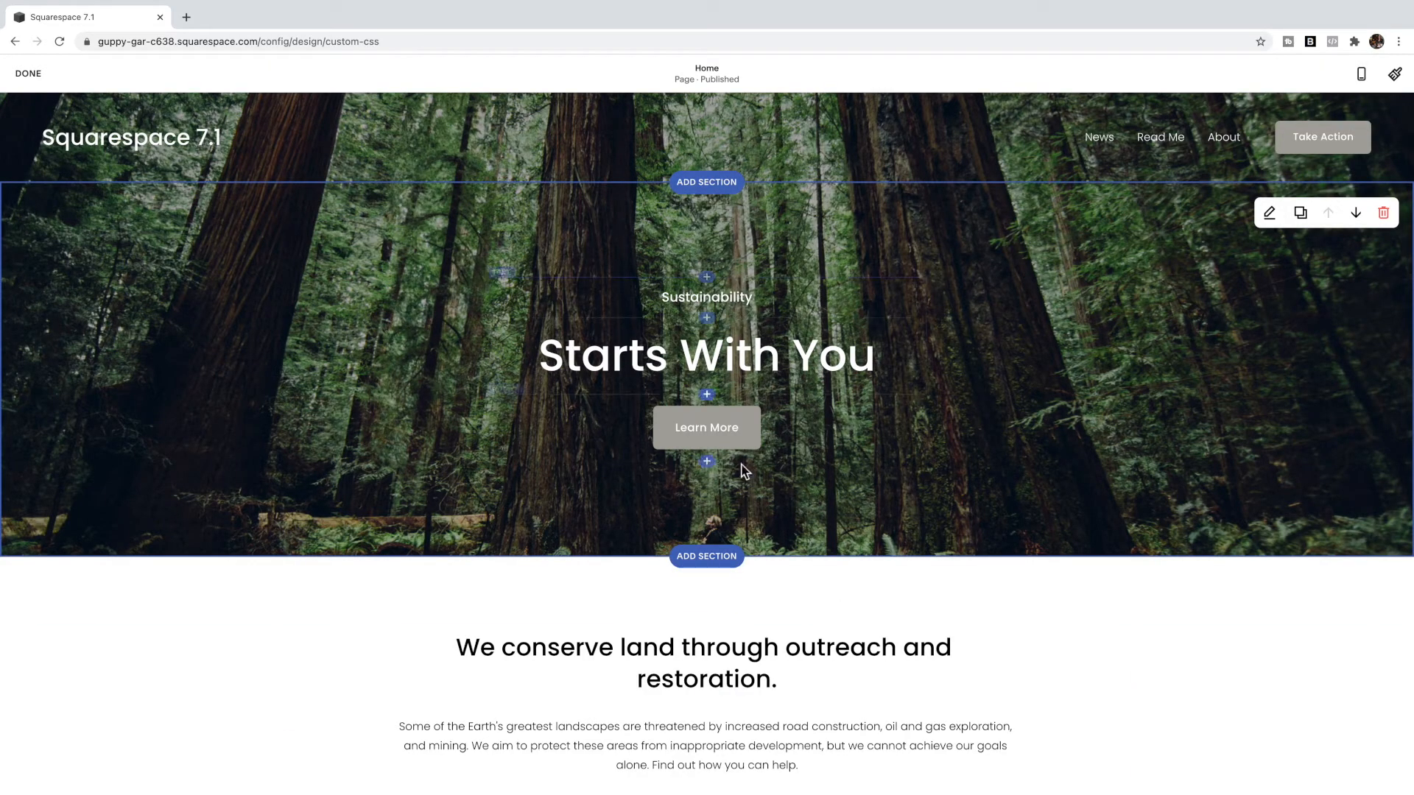
{"action": "scroll", "scroll_direction": "down", "scroll_amount": 3}
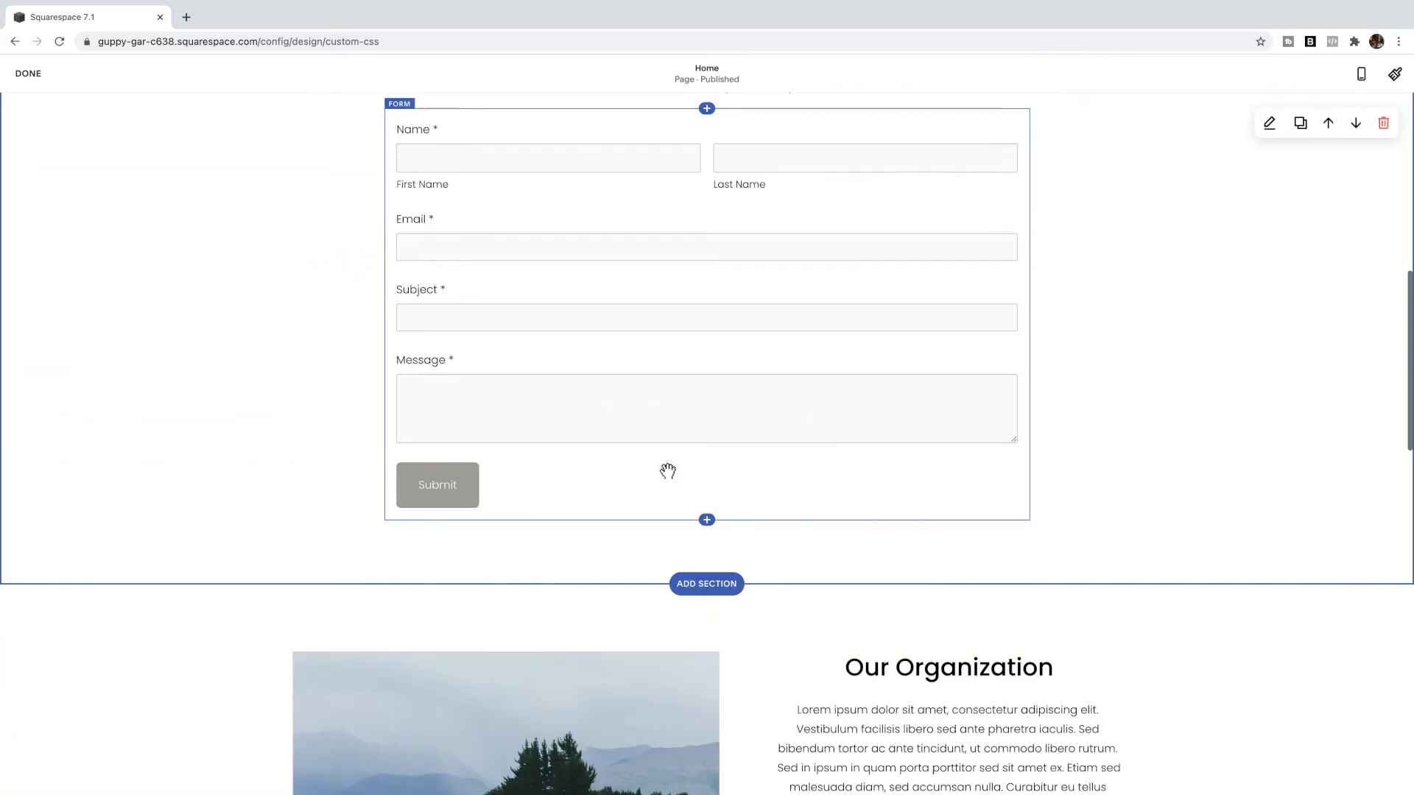
{"action": "scroll", "scroll_direction": "down", "scroll_amount": 3}
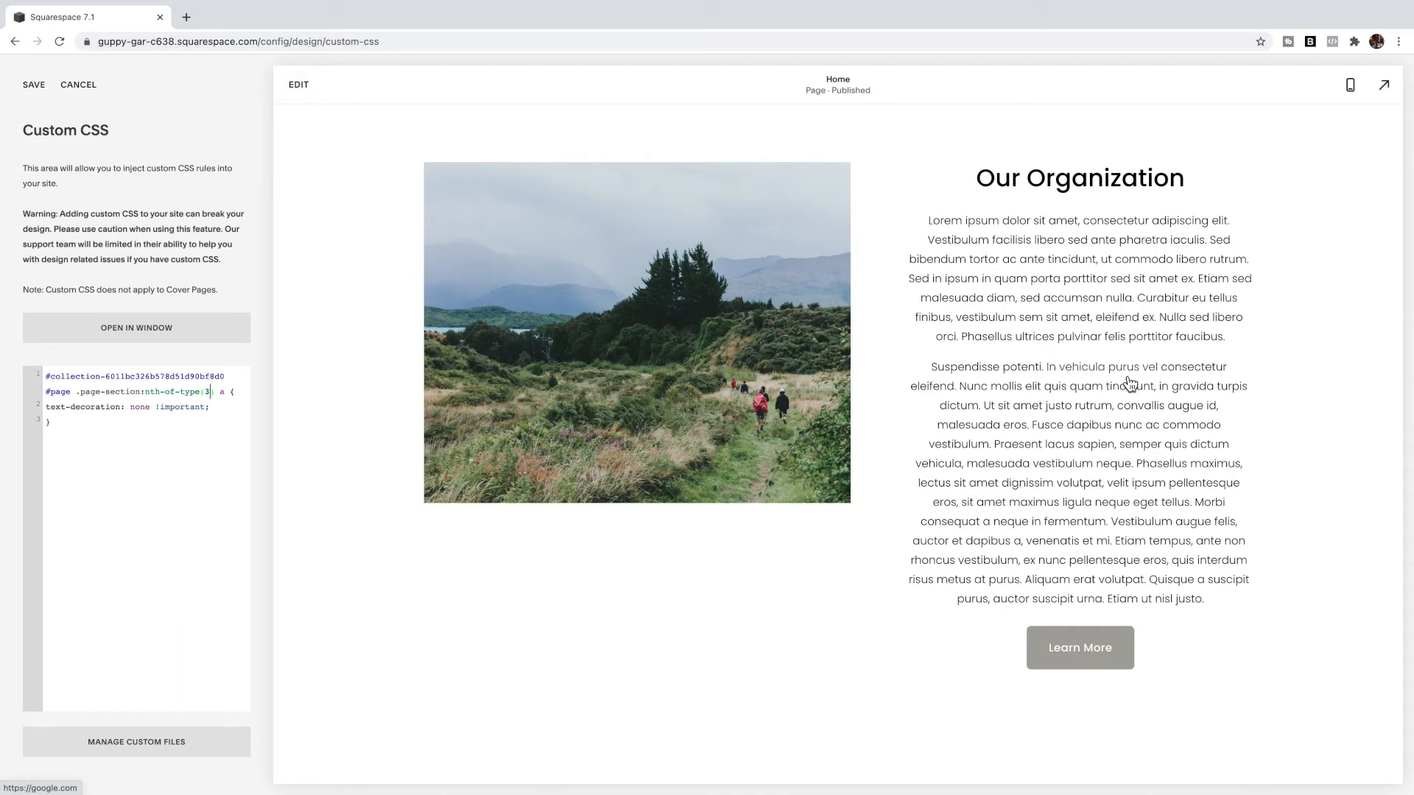
- Scroll to the Home page's third section to check the Our Organization link
{"action": "scroll", "scroll_direction": "down", "scroll_amount": 3}
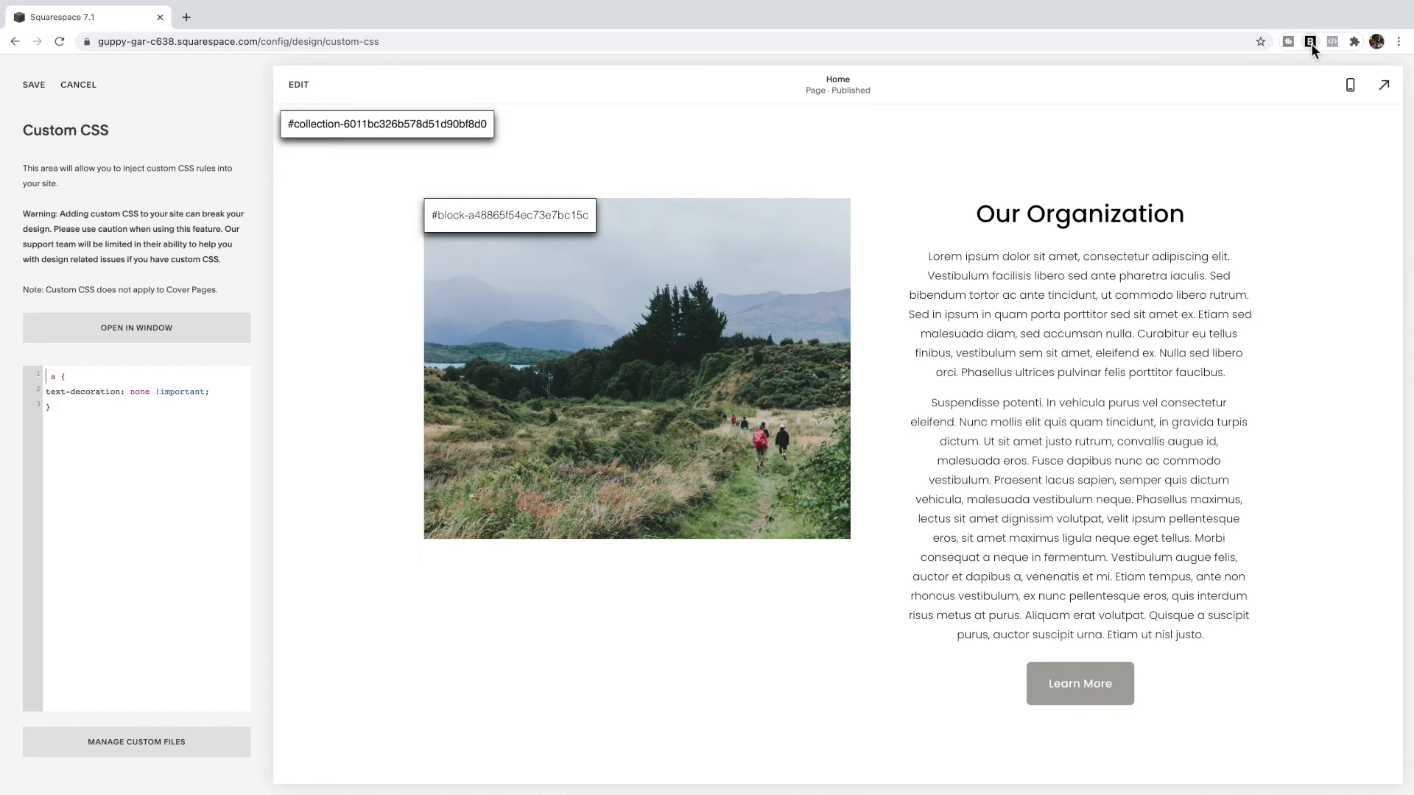
- Scope the rule to #block-a48865f54ec73e7bc15c a using the block ID from the page
{"action": "left_click", "coordinate": [508, 215]}
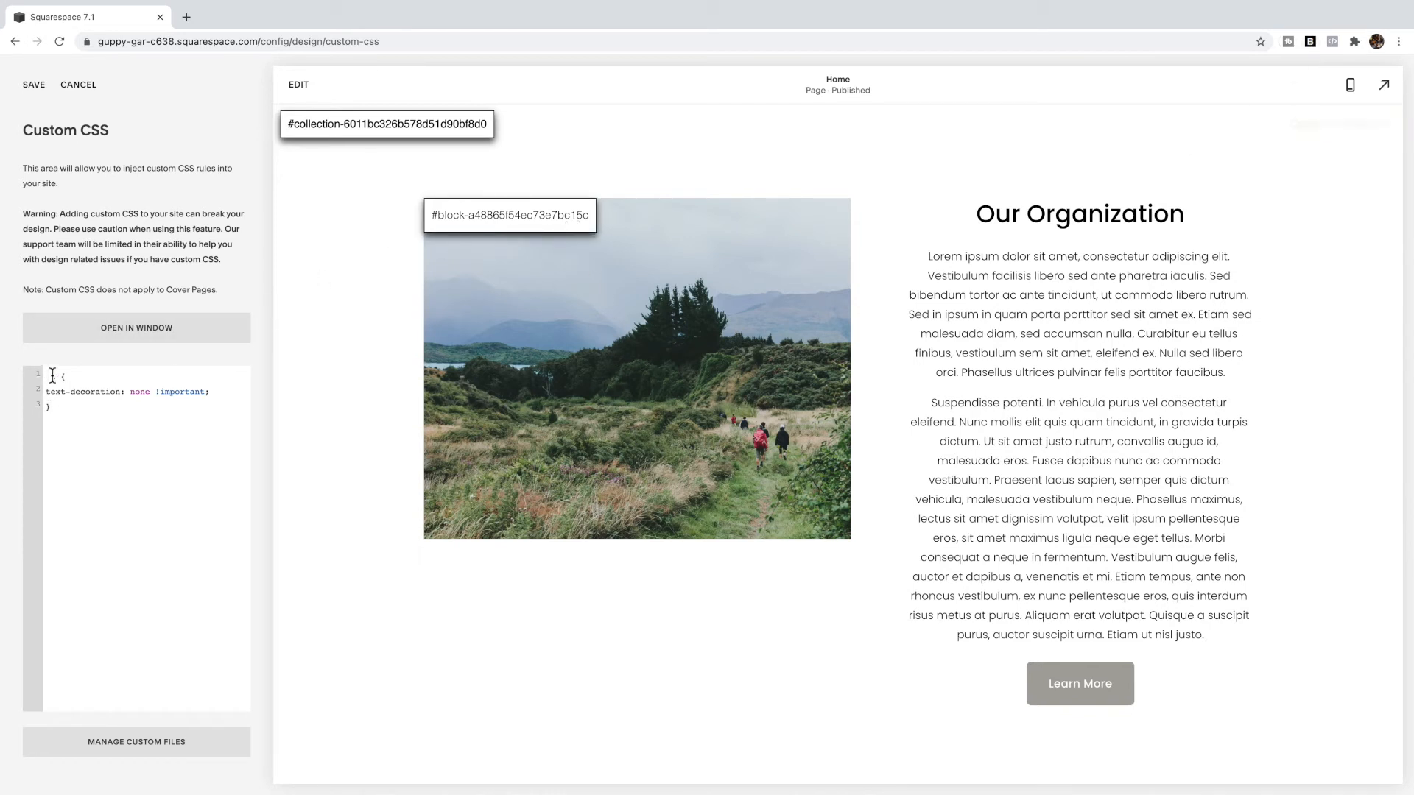
{"action": "type", "text": "#block-a48865f54ec73e7bc15c a"}
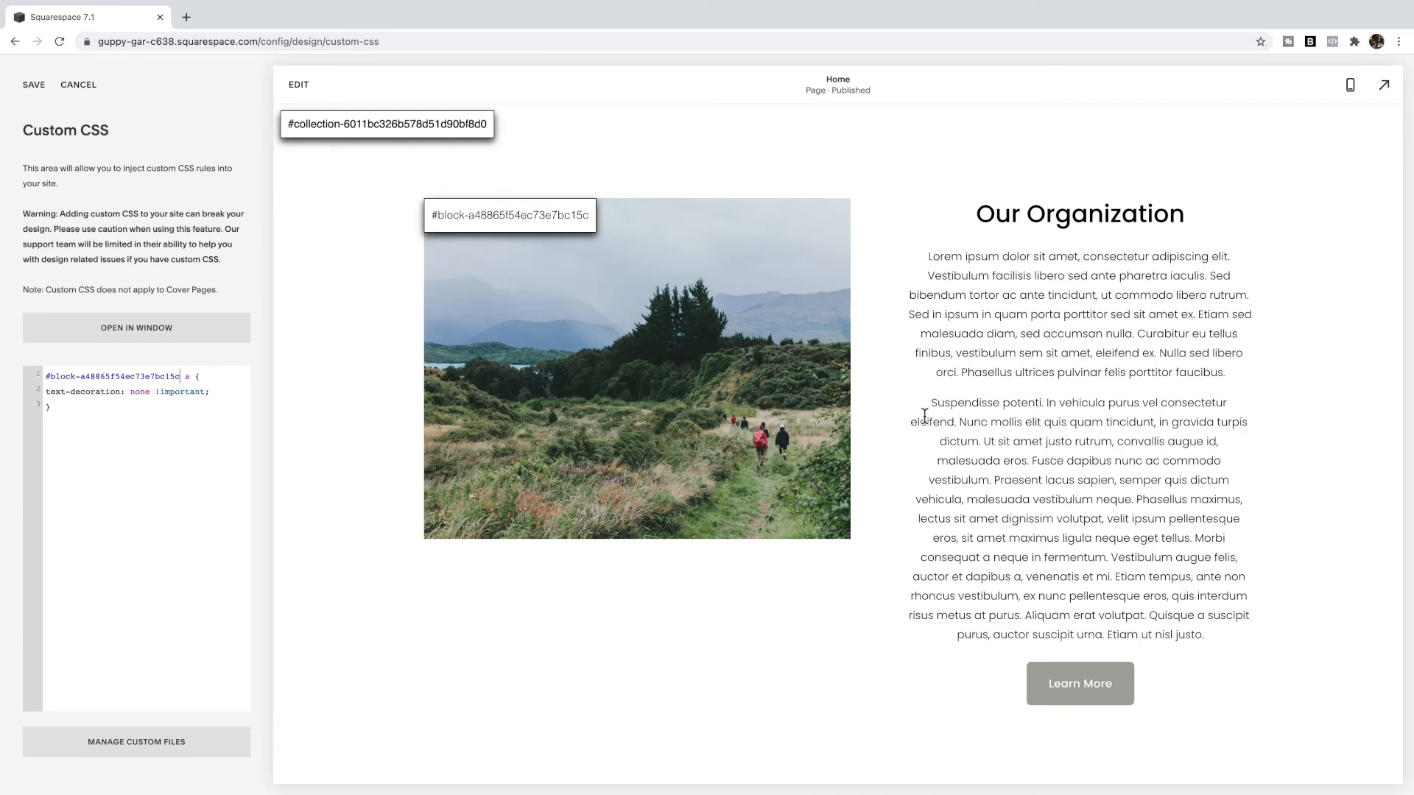
{"action": "mouse_move", "coordinate": [957, 420]}
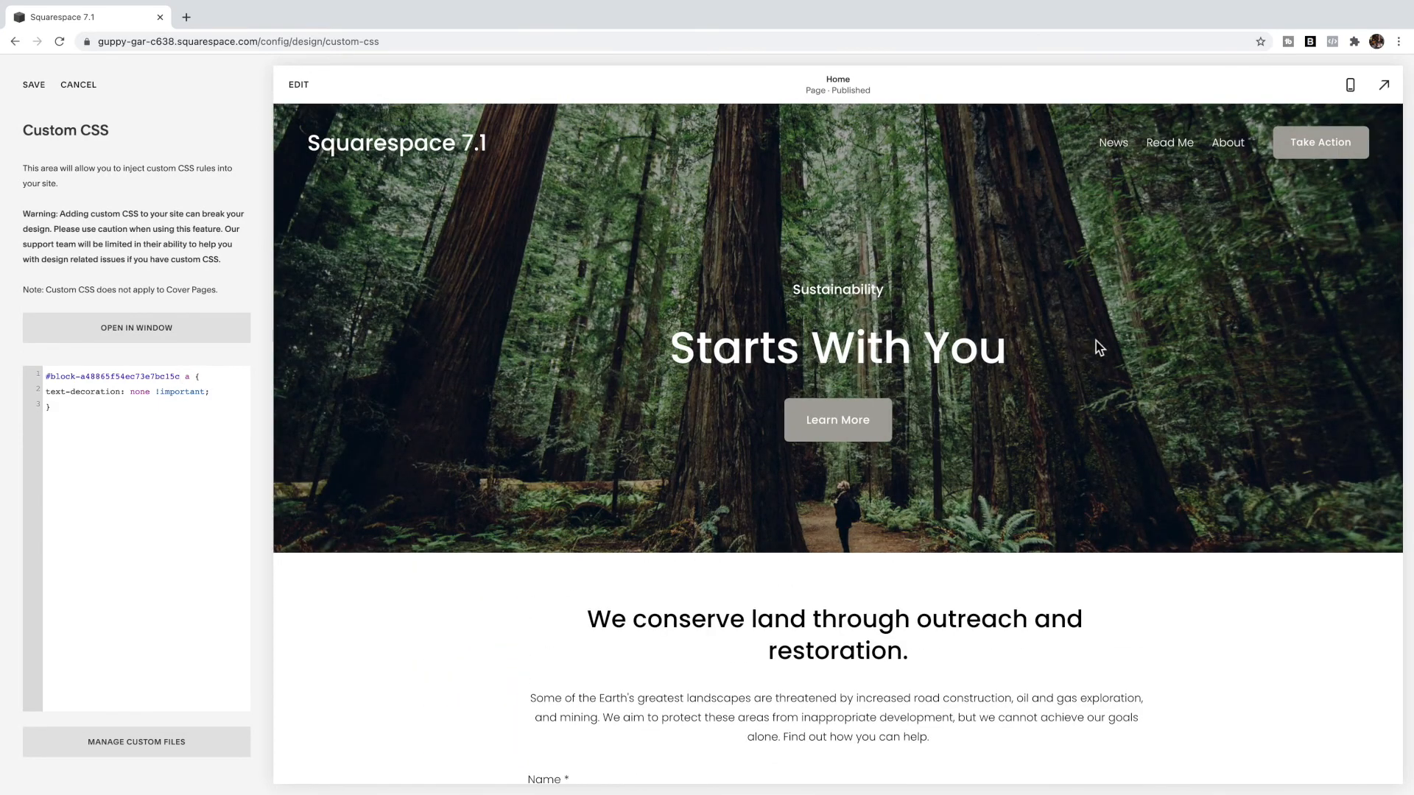
{"action": "mouse_move", "coordinate": [1131, 149]}
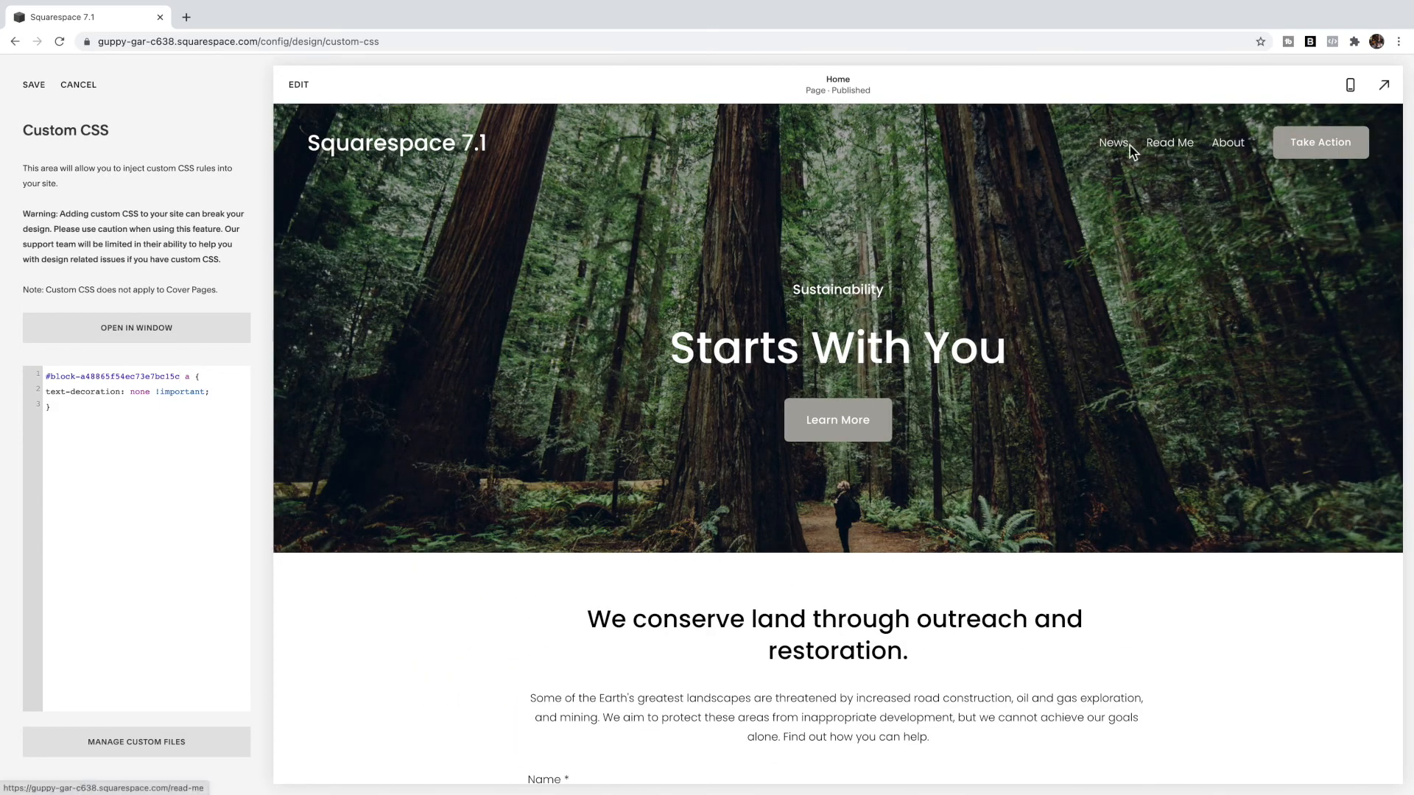
- Switch the preview to the News blog page
{"action": "left_click", "coordinate": [1114, 143]}
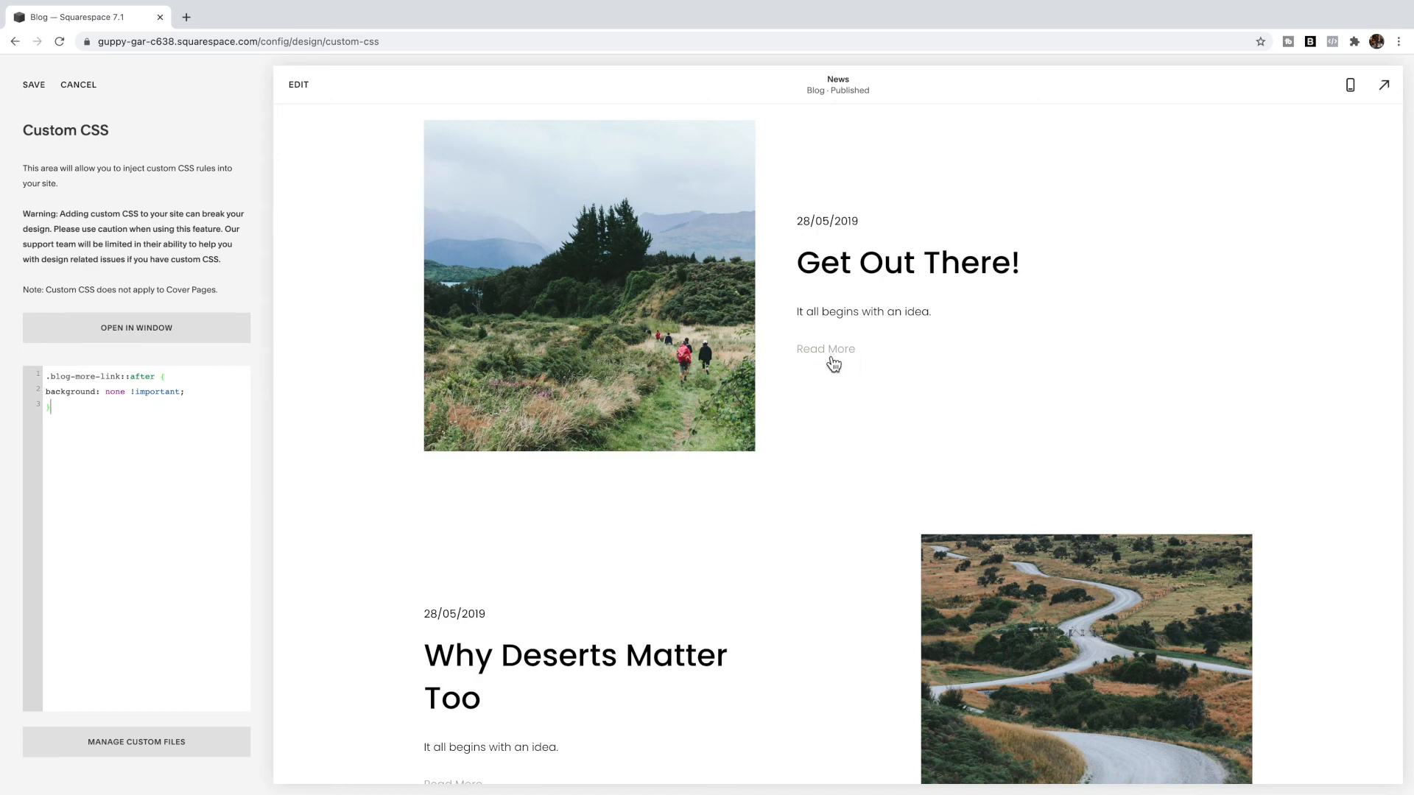
{"action": "scroll", "scroll_direction": "down", "scroll_amount": 3}
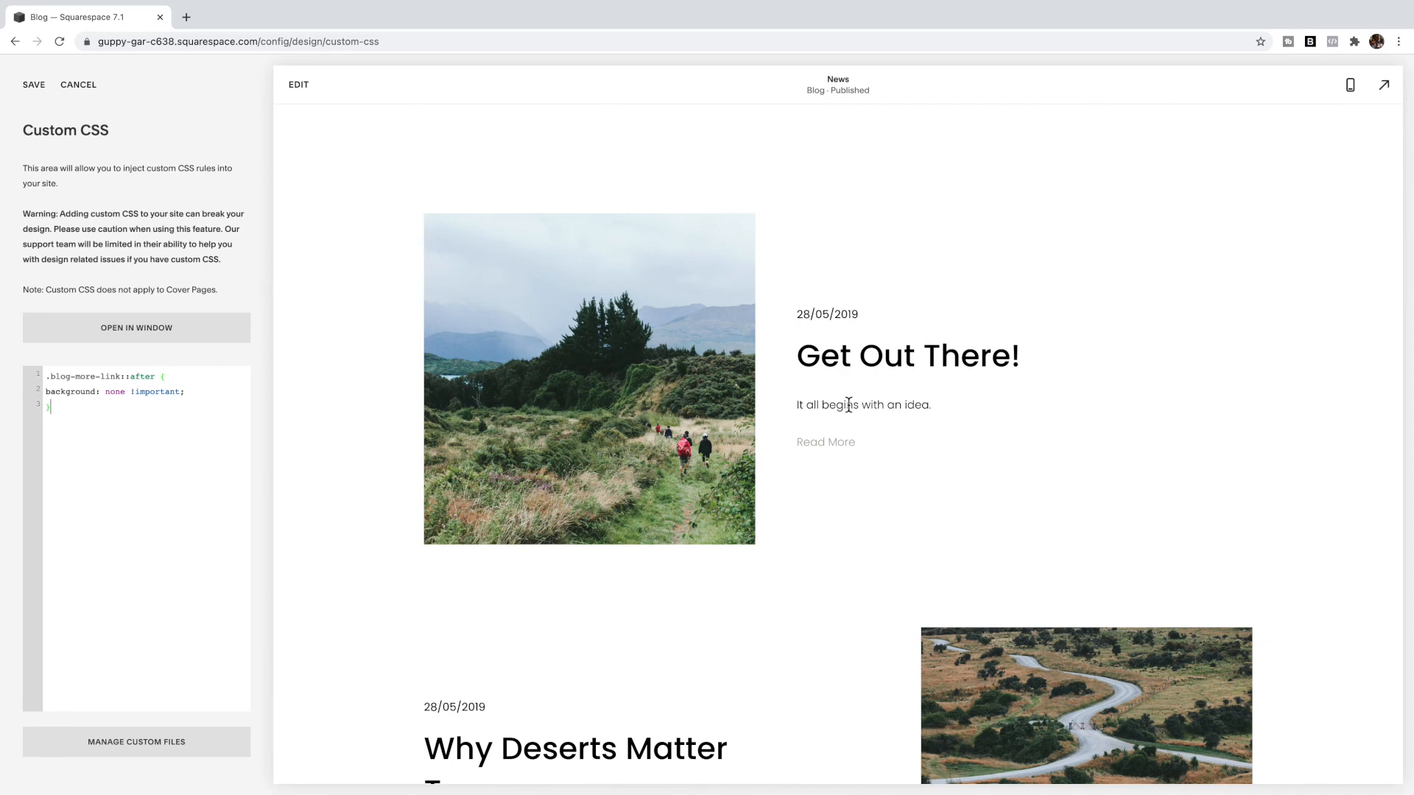
{"action": "mouse_move", "coordinate": [934, 459]}
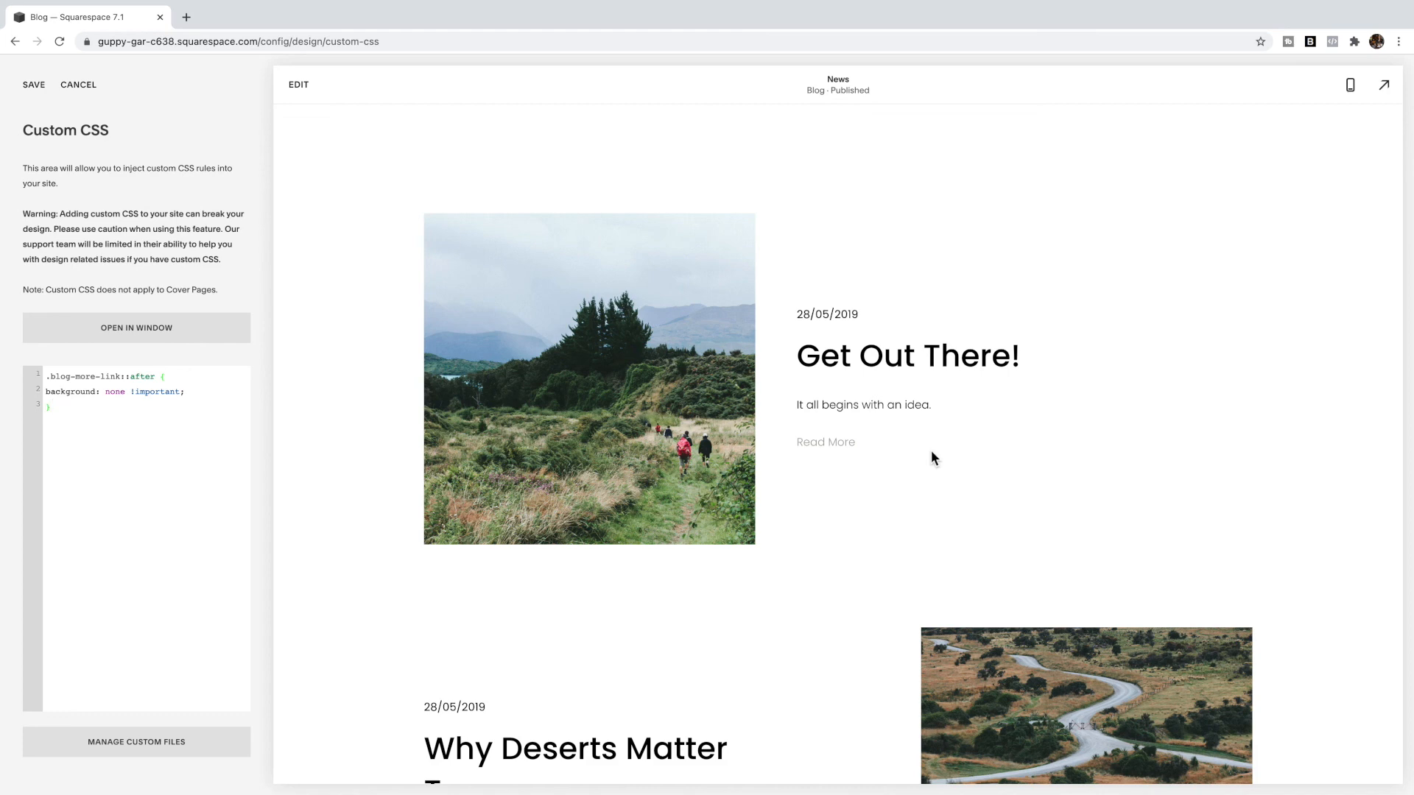
{"action": "left_click", "coordinate": [50, 406]}
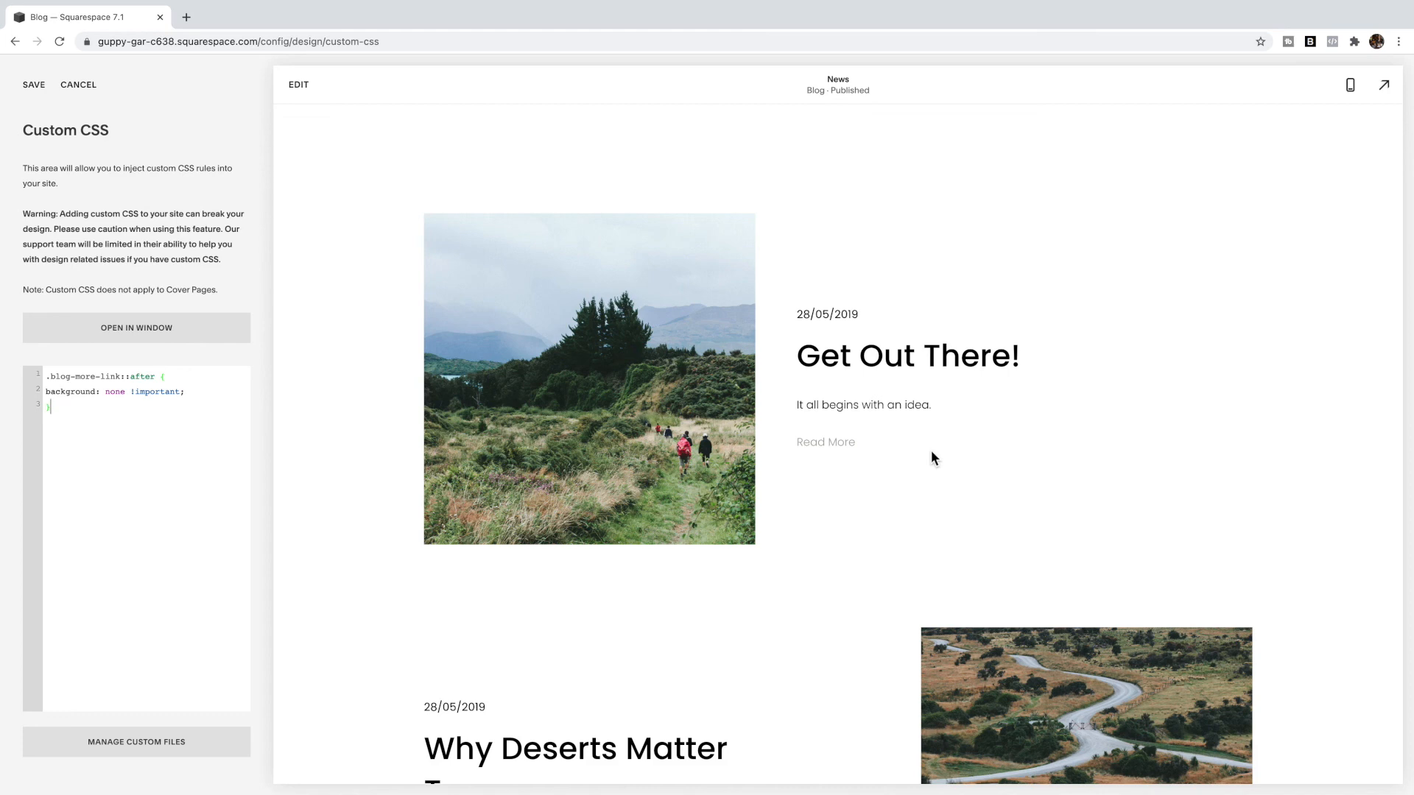